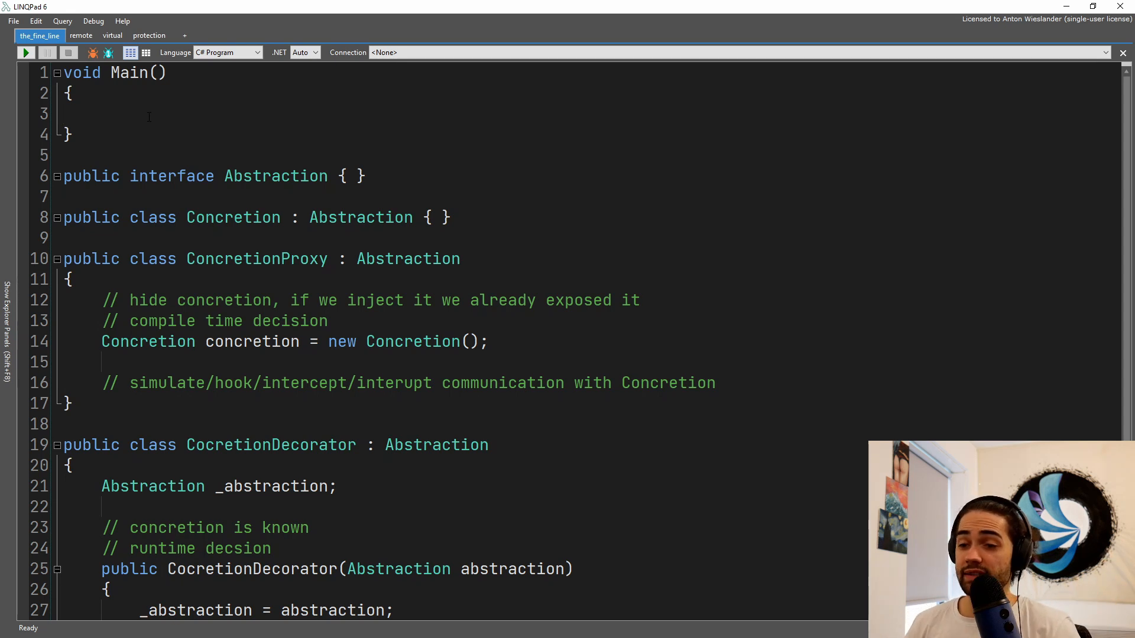
Step: Review the virtual proxy query, highlighting the Abstraction interface and Concretion class names
{"action": "left_click", "coordinate": [66, 115]}
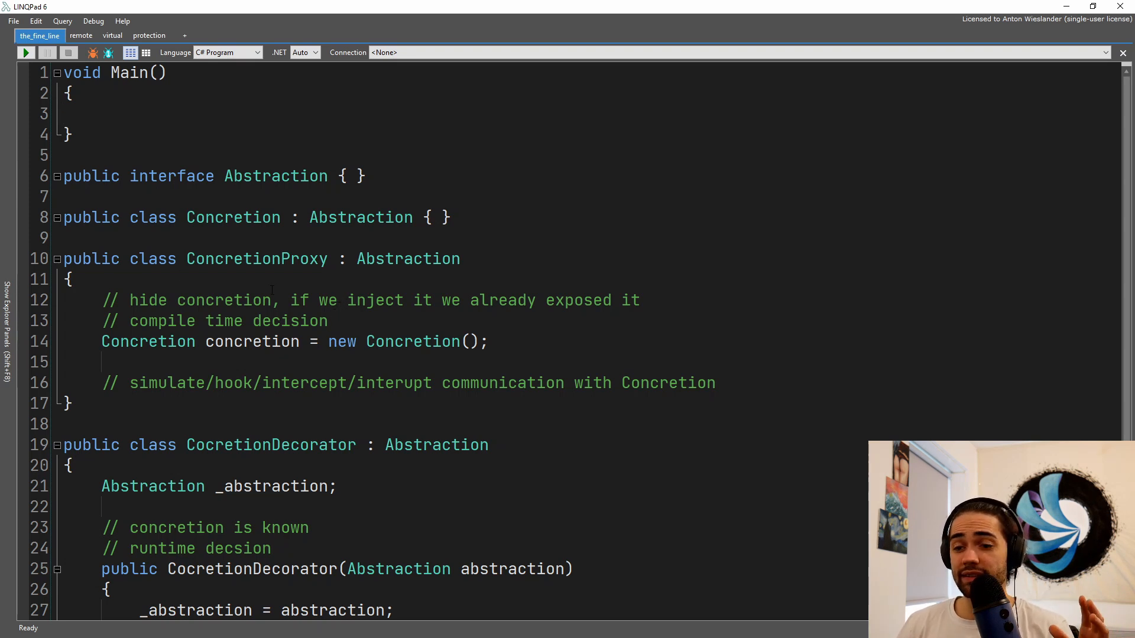
{"action": "double_click", "coordinate": [276, 176]}
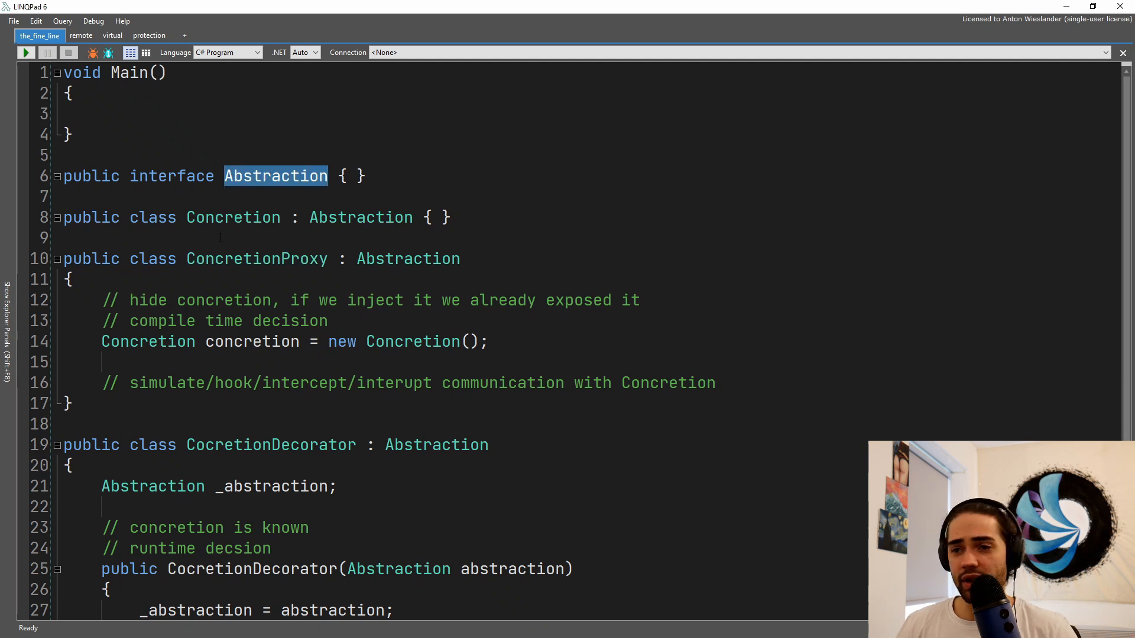
{"action": "double_click", "coordinate": [232, 217]}
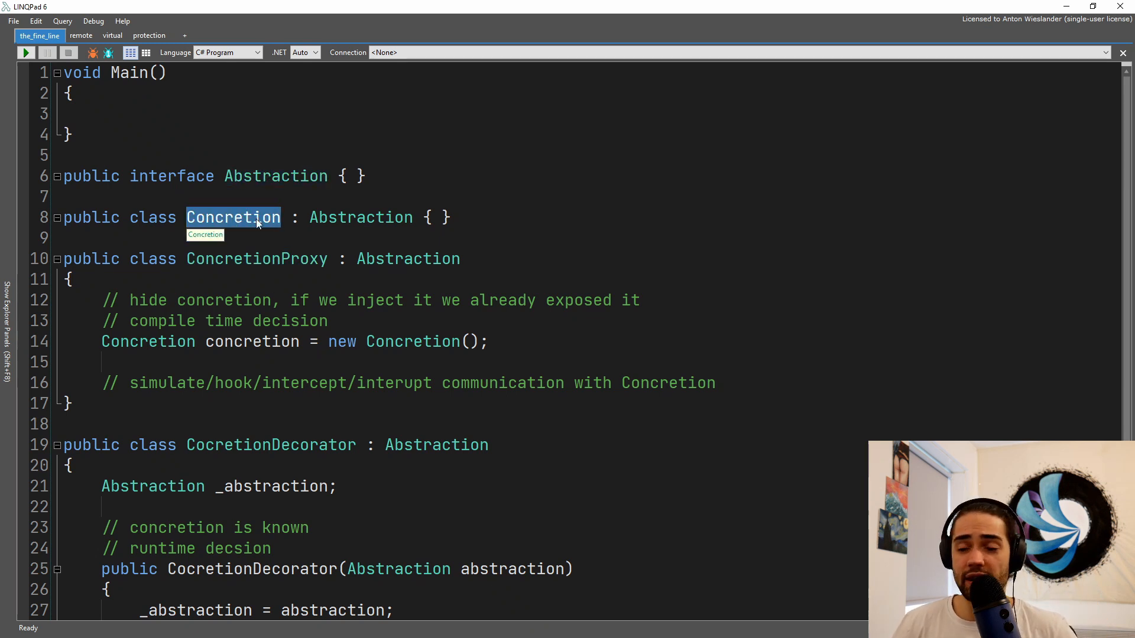
{"action": "double_click", "coordinate": [257, 258]}
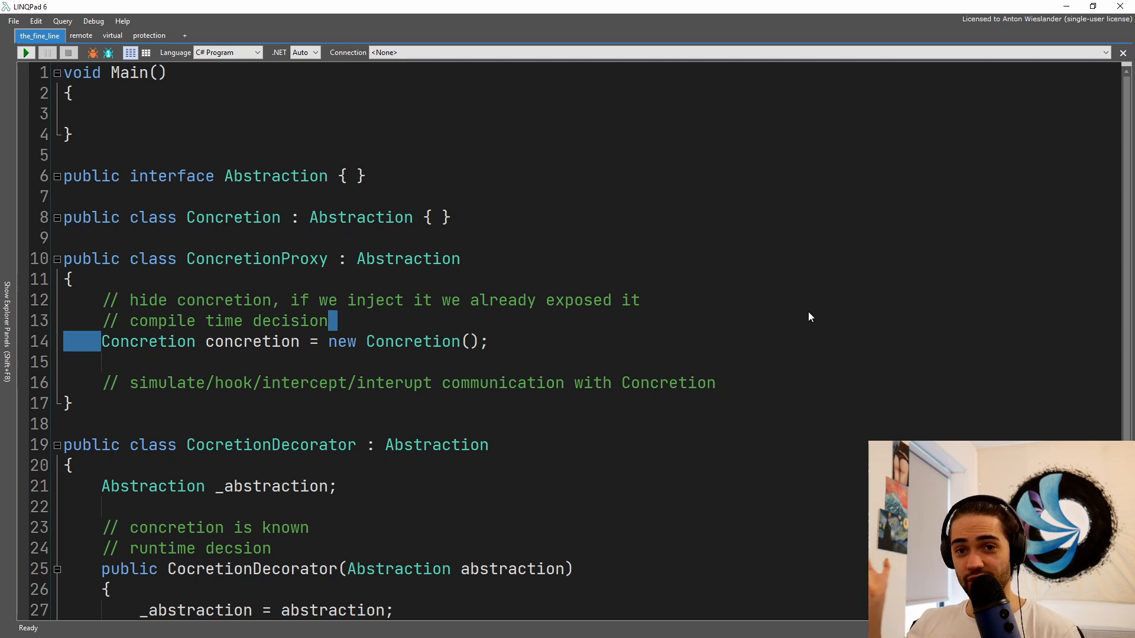
{"action": "scroll", "scroll_direction": "down", "scroll_amount": 3}
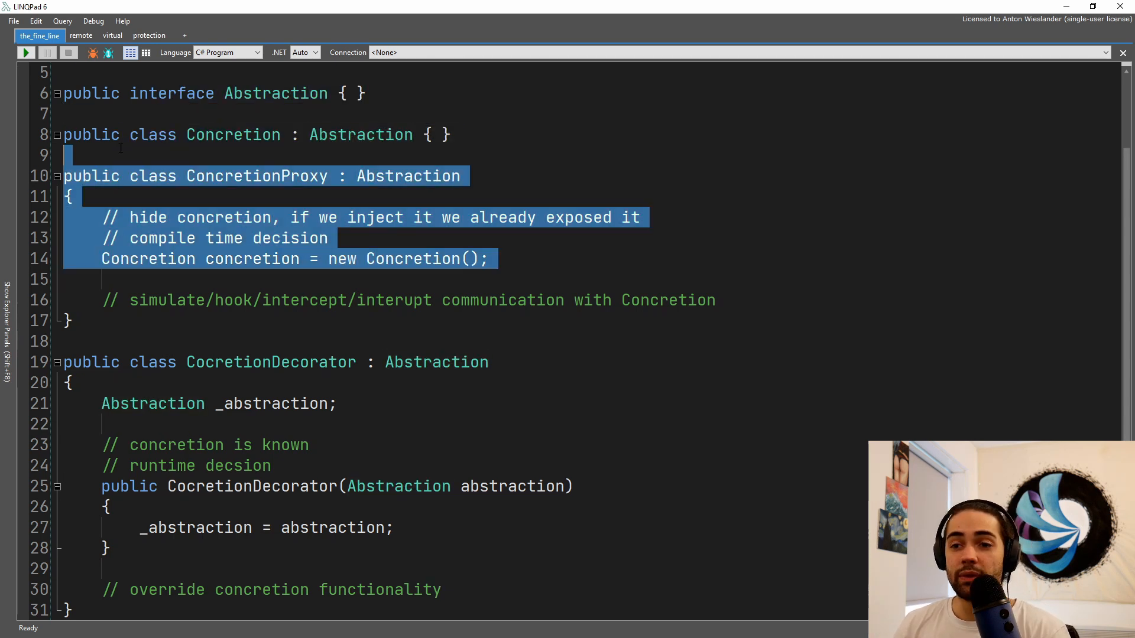
{"action": "left_click", "coordinate": [180, 279]}
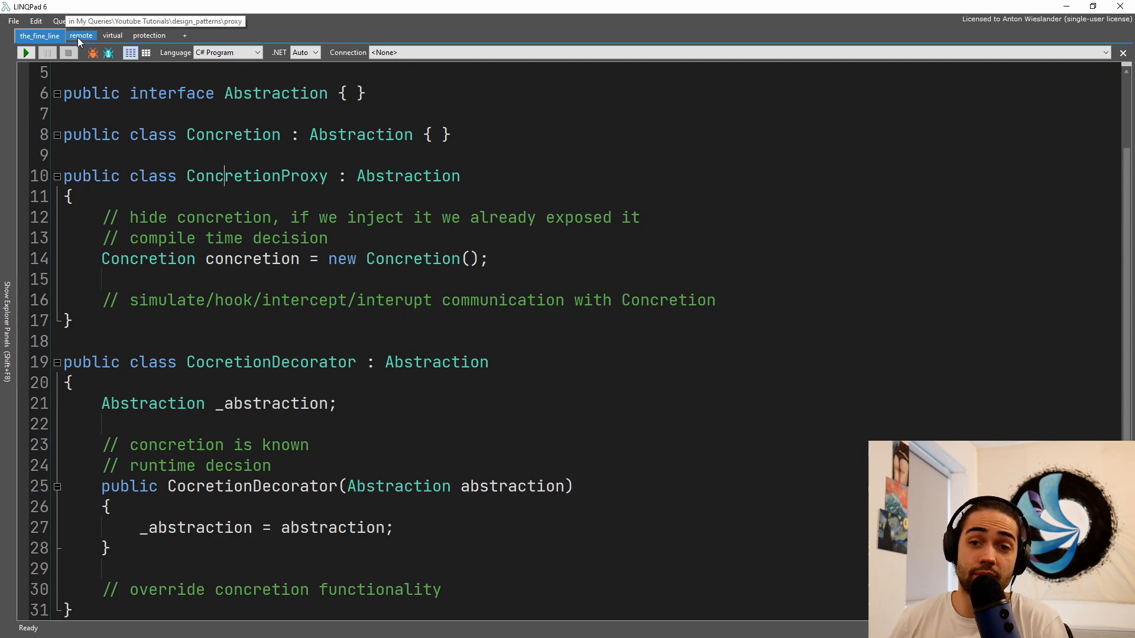
Step: Switch to the remote query and highlight the Settings class and ISettings interface bodies
{"action": "left_click", "coordinate": [82, 36]}
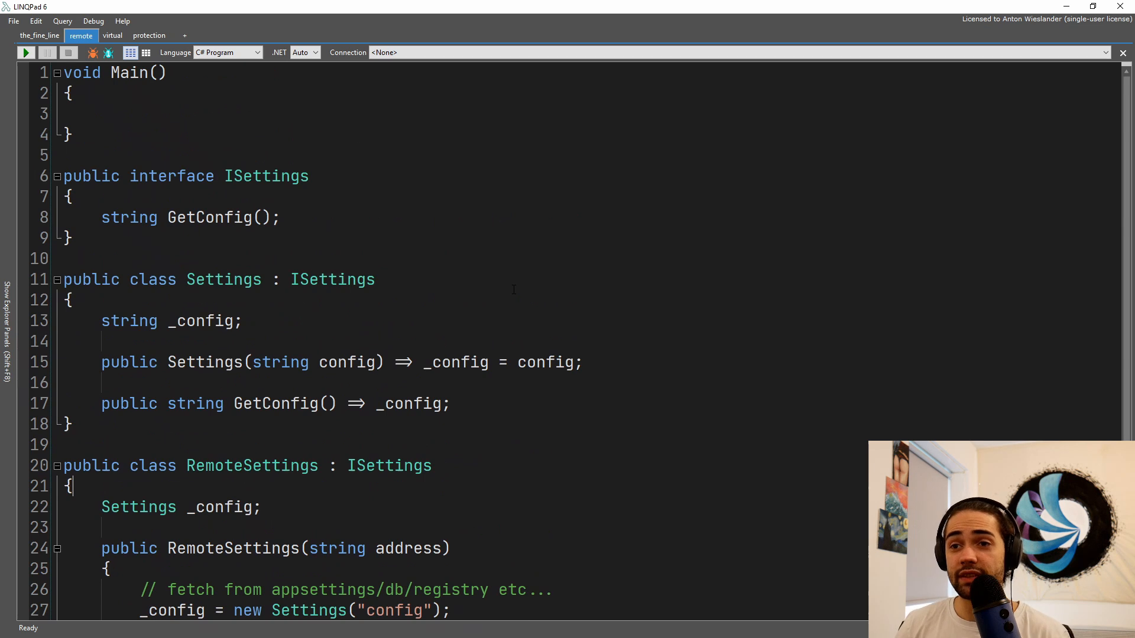
{"action": "left_click_drag", "start_coordinate": [64, 156], "coordinate": [71, 238]}
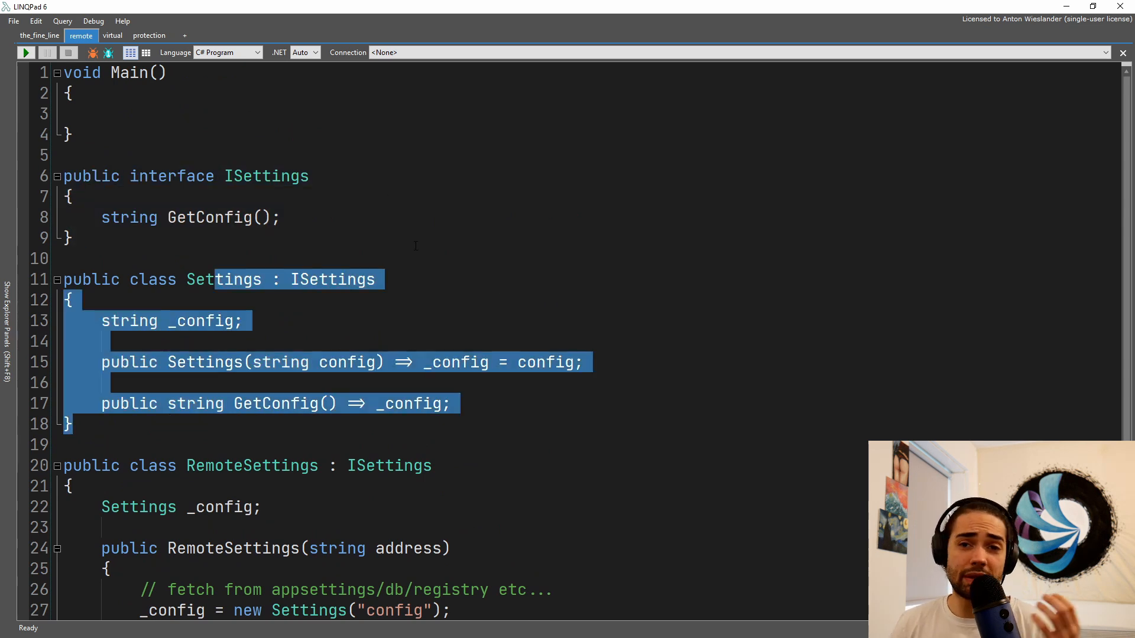
{"action": "left_click", "coordinate": [492, 403]}
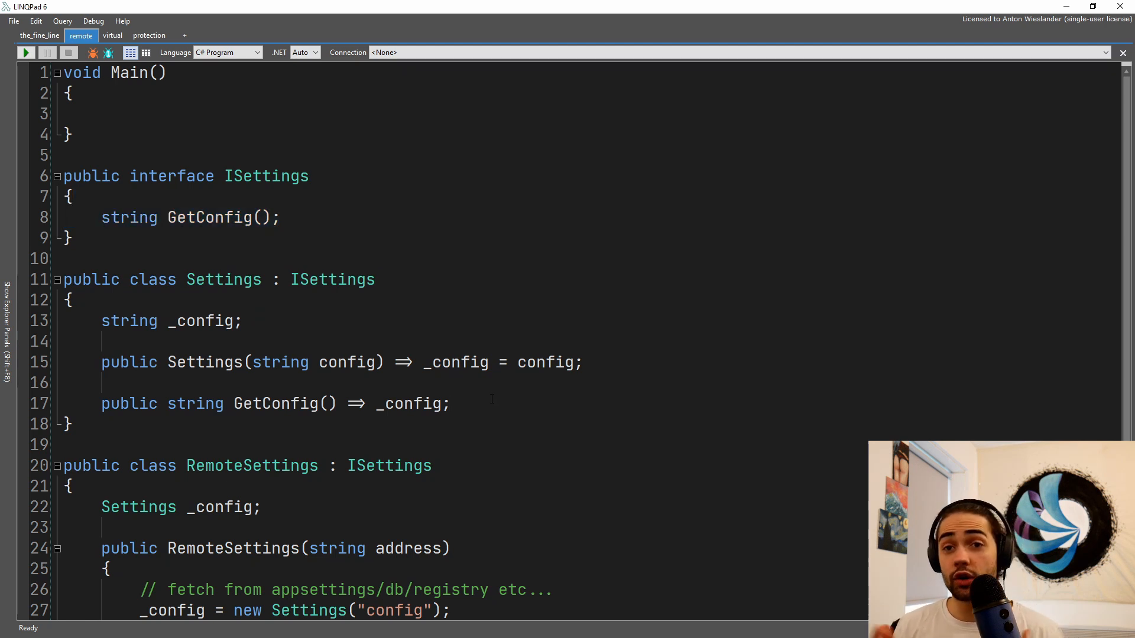
{"action": "double_click", "coordinate": [223, 279]}
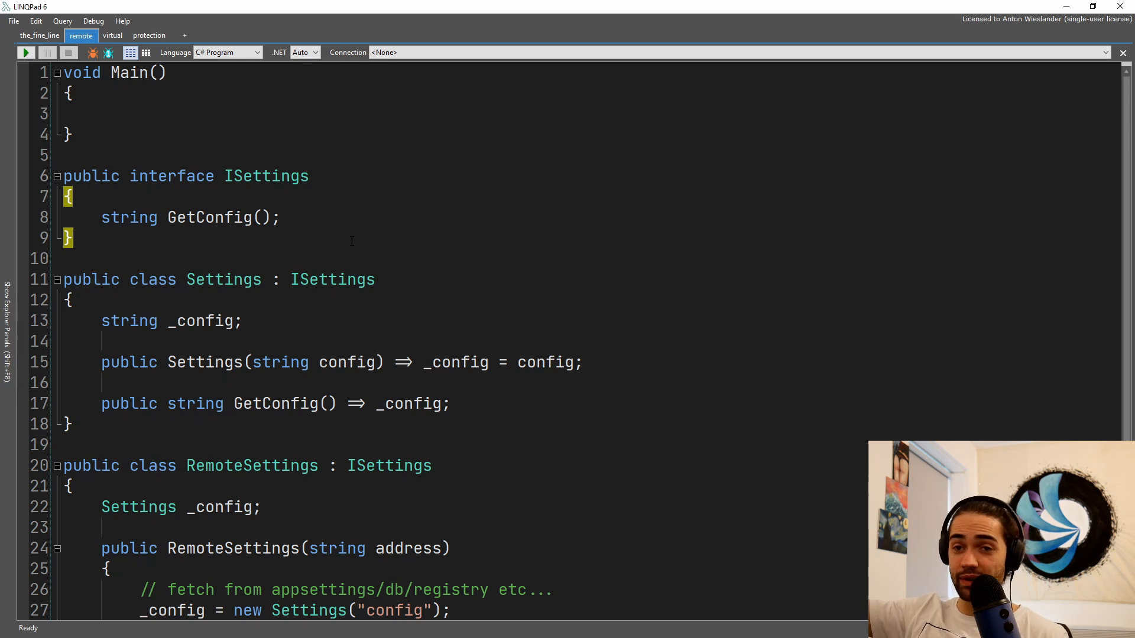
{"action": "mouse_move", "coordinate": [337, 361]}
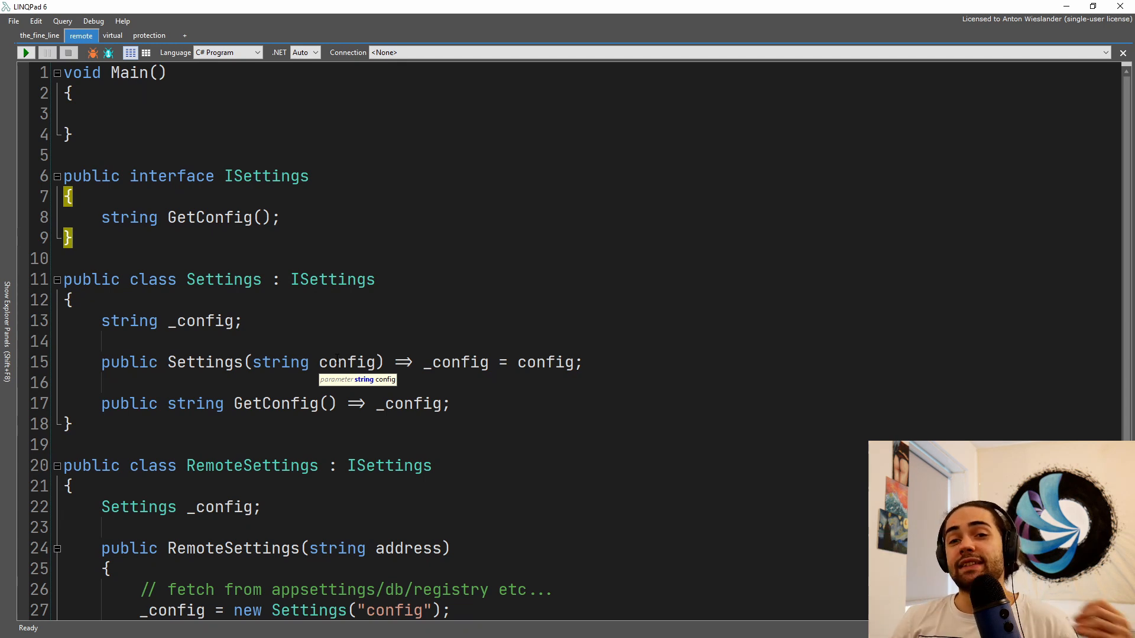
{"action": "mouse_move", "coordinate": [131, 297]}
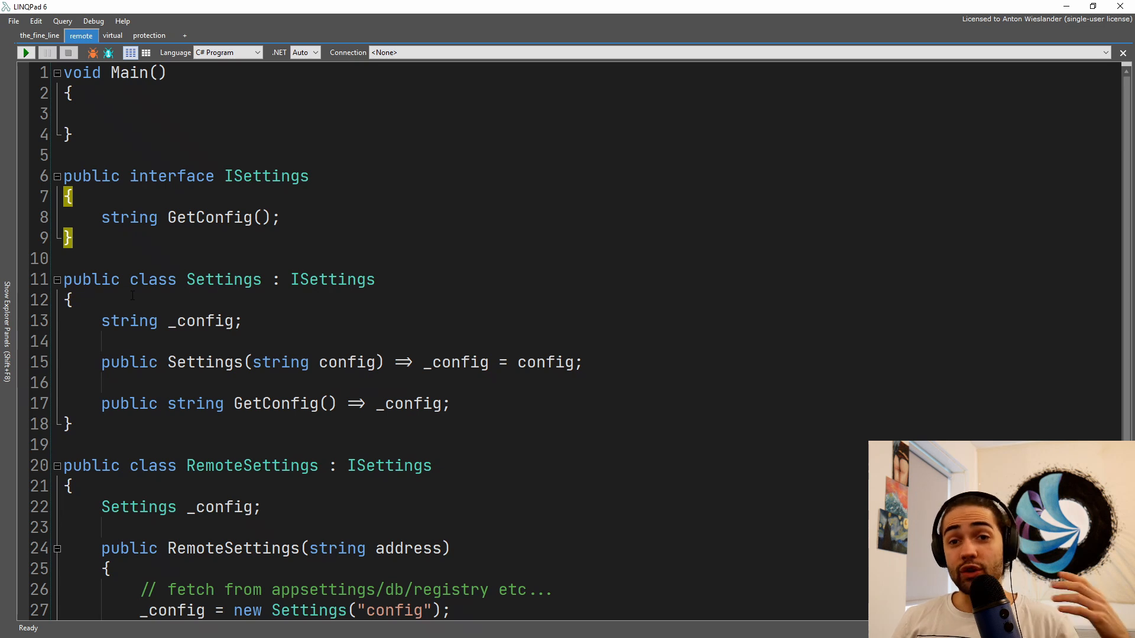
{"action": "mouse_move", "coordinate": [129, 320]}
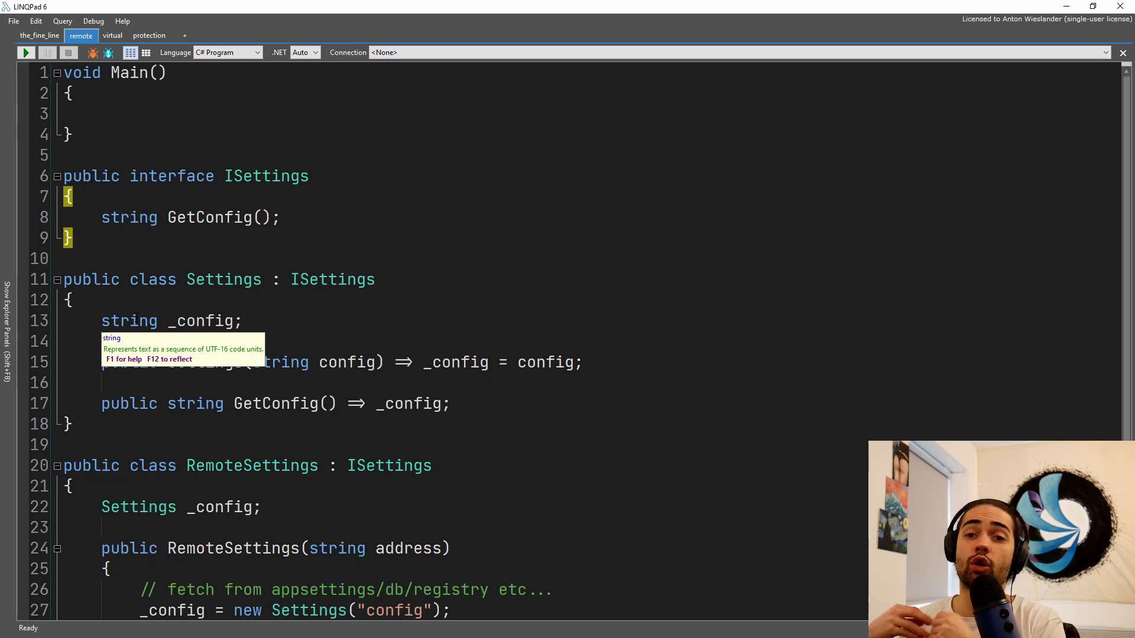
{"action": "scroll", "scroll_direction": "down", "scroll_amount": 3}
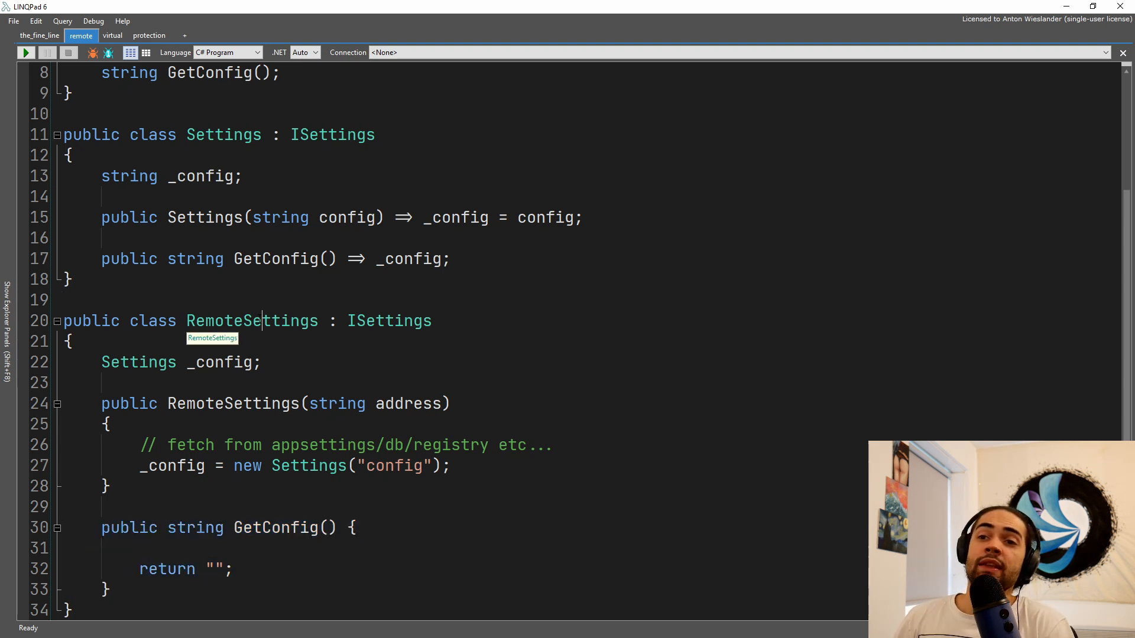
{"action": "double_click", "coordinate": [250, 320]}
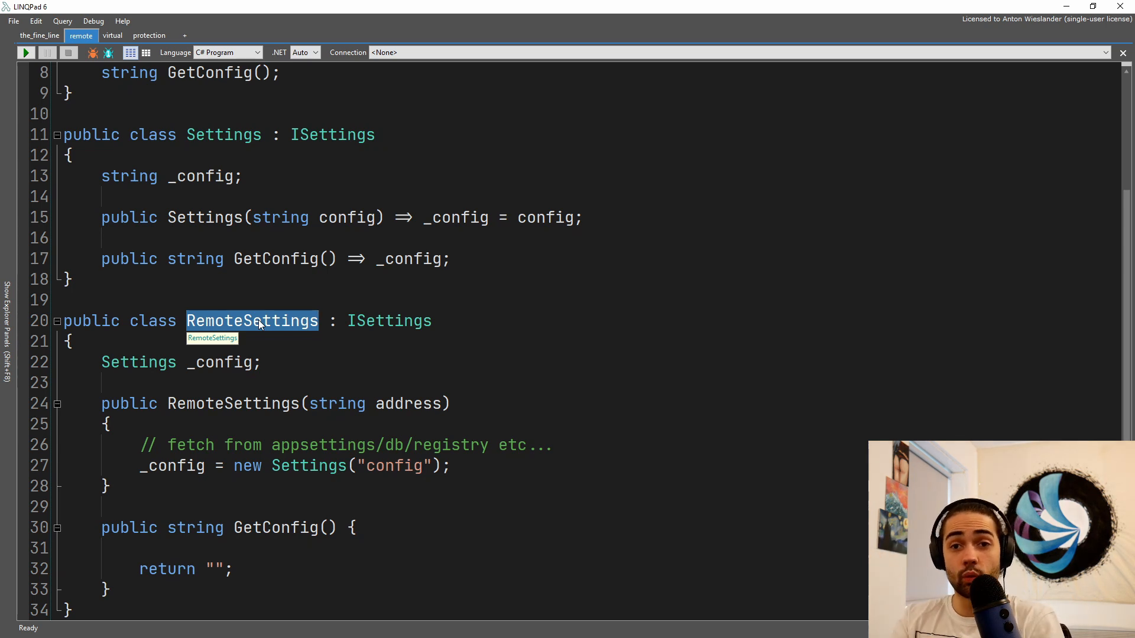
{"action": "mouse_move", "coordinate": [324, 293]}
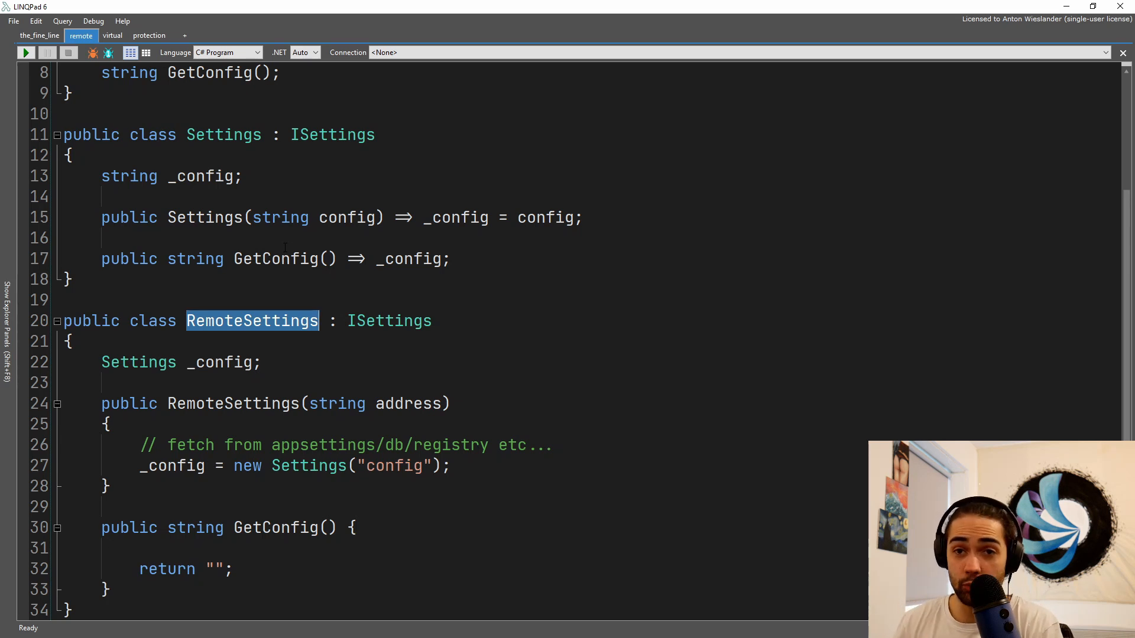
Step: View LazyRemoteSettings in the virtual query, then return to the remote query
{"action": "left_click", "coordinate": [111, 34]}
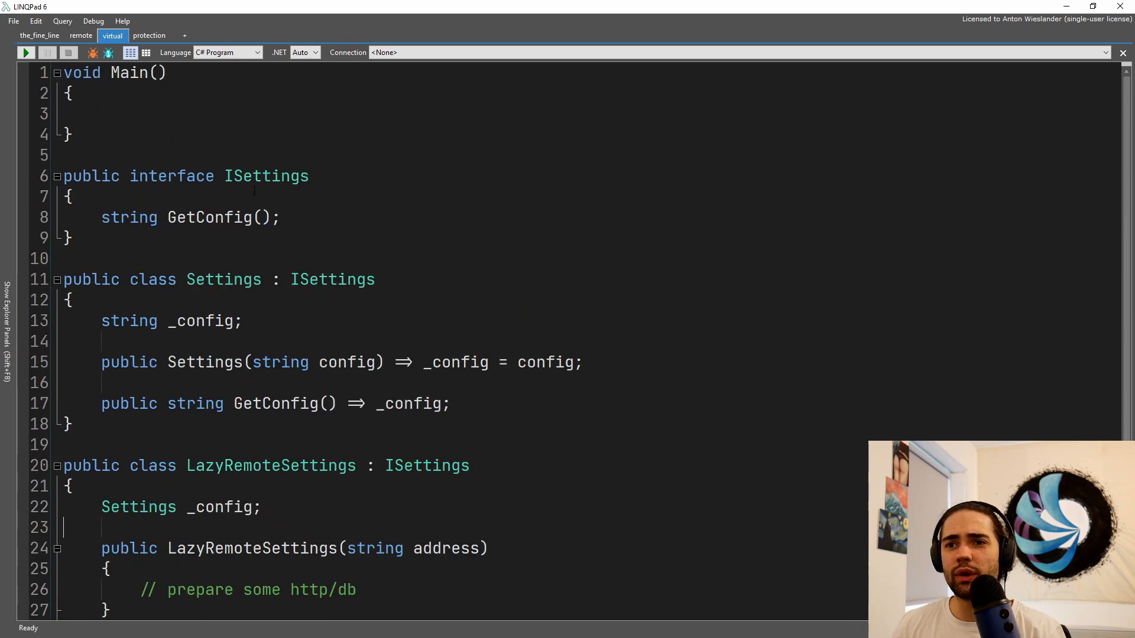
{"action": "scroll", "scroll_direction": "down", "scroll_amount": 3}
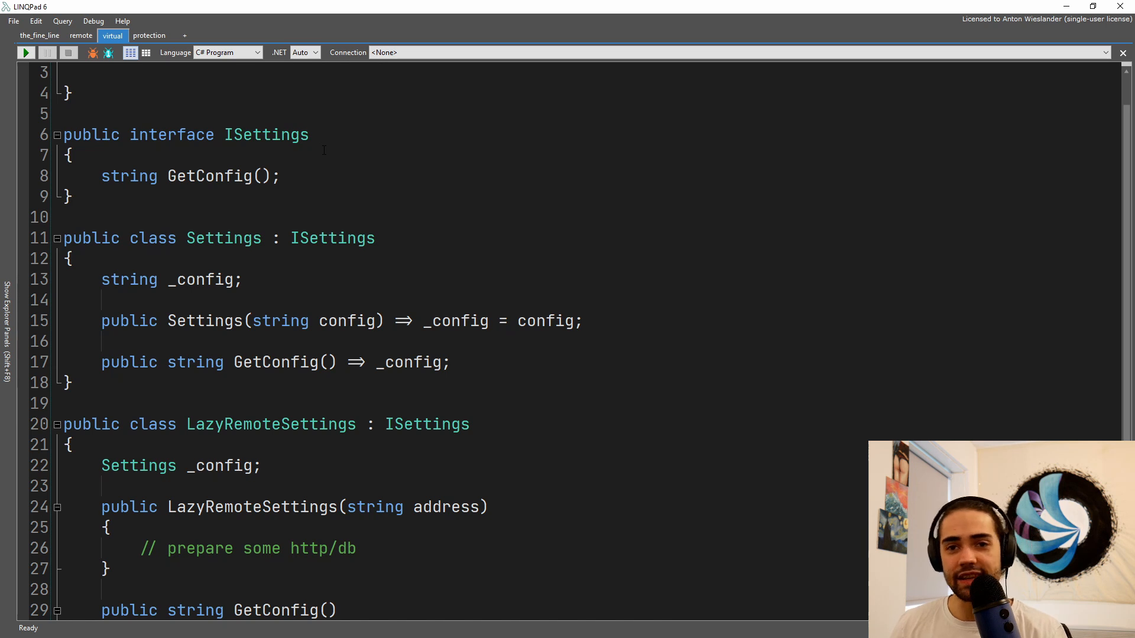
{"action": "scroll", "scroll_direction": "down", "scroll_amount": 3}
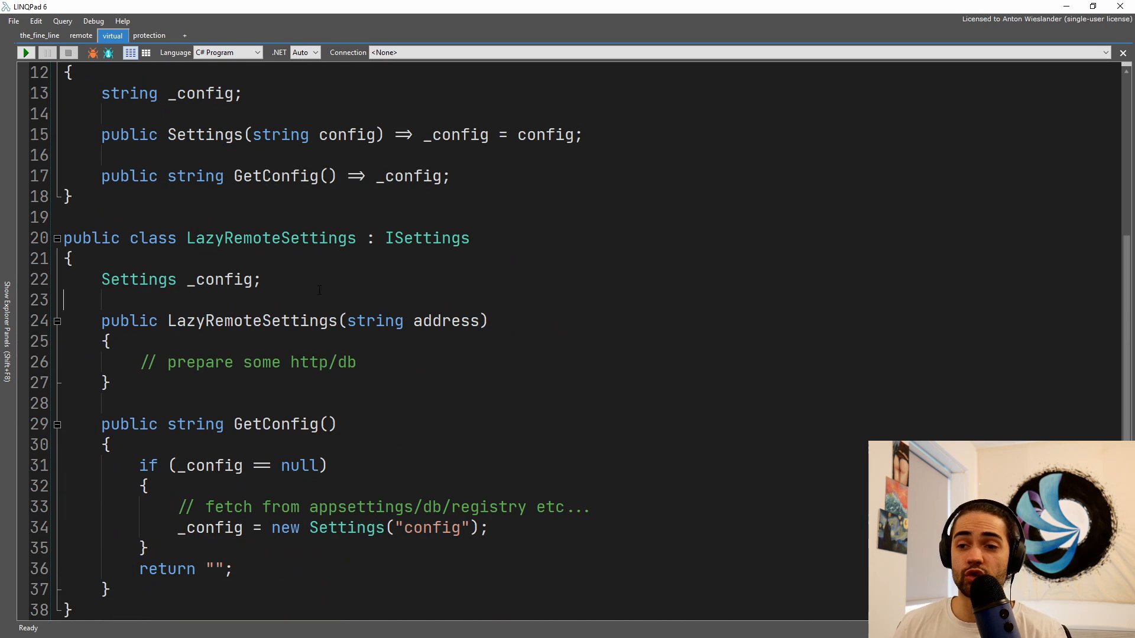
{"action": "double_click", "coordinate": [271, 238]}
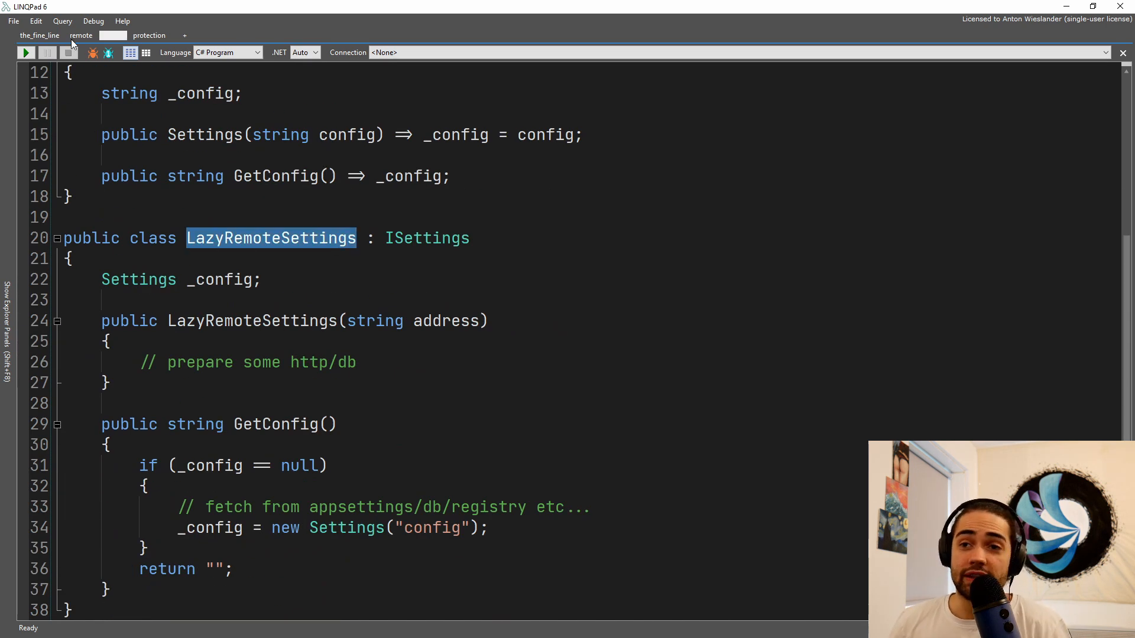
{"action": "left_click", "coordinate": [81, 36]}
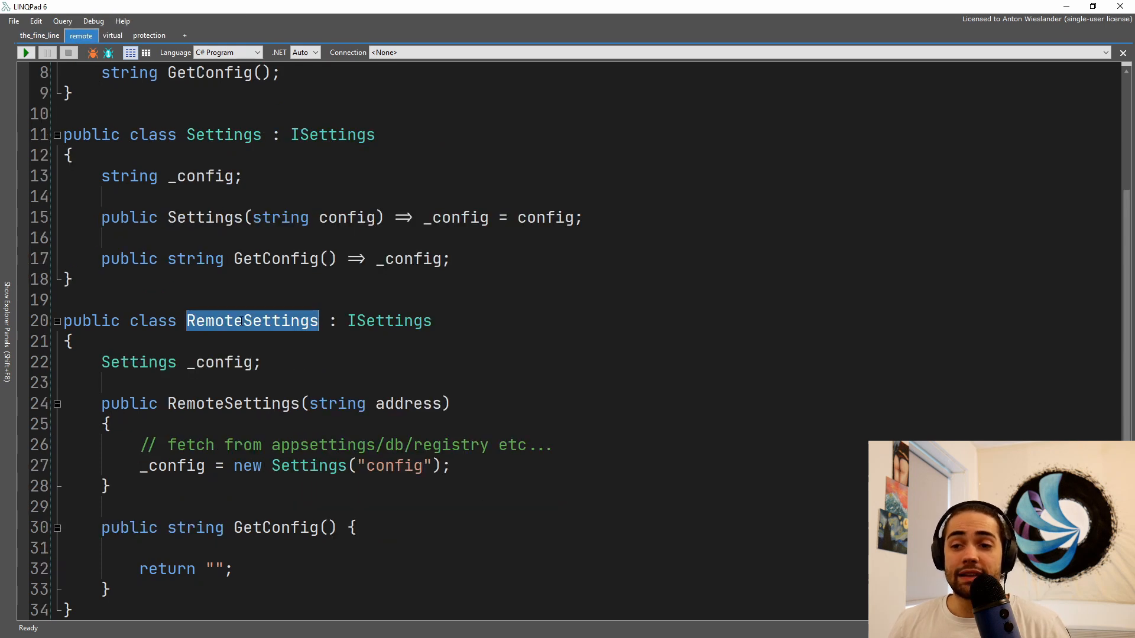
Step: Point into the RemoteSettings constructor body and reopen the virtual query
{"action": "left_click", "coordinate": [112, 35]}
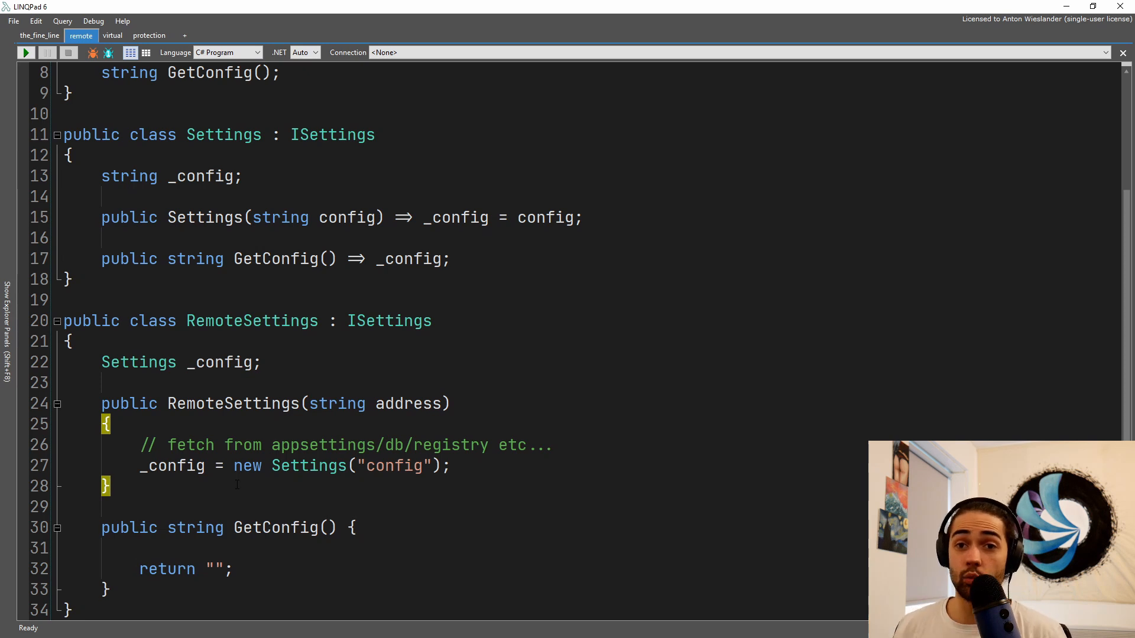
{"action": "left_click", "coordinate": [75, 279]}
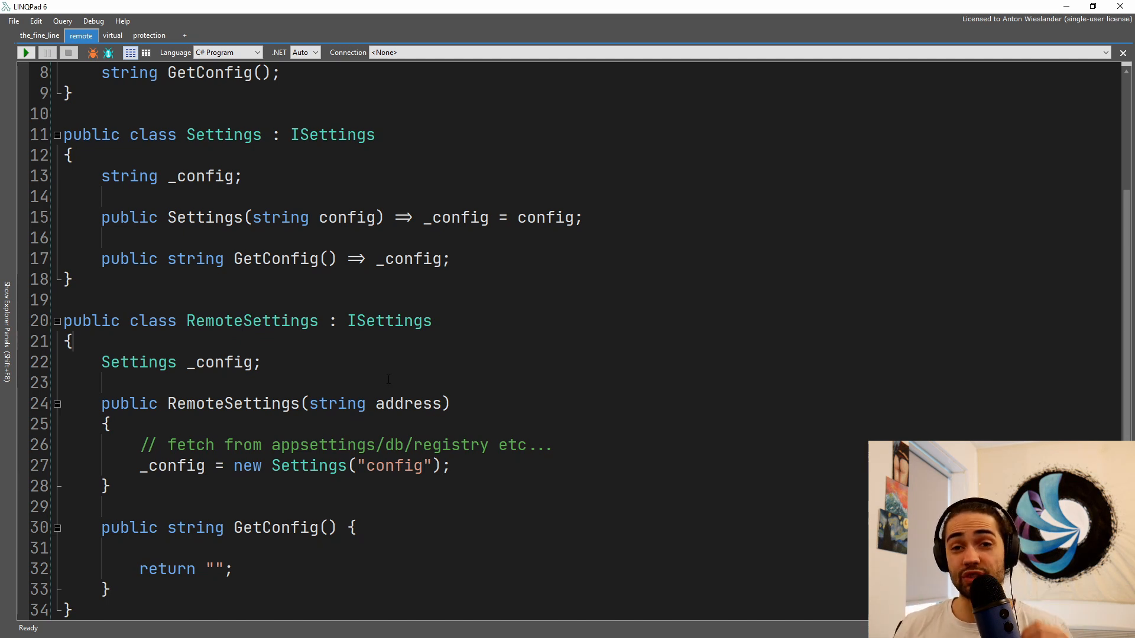
{"action": "left_click", "coordinate": [112, 35]}
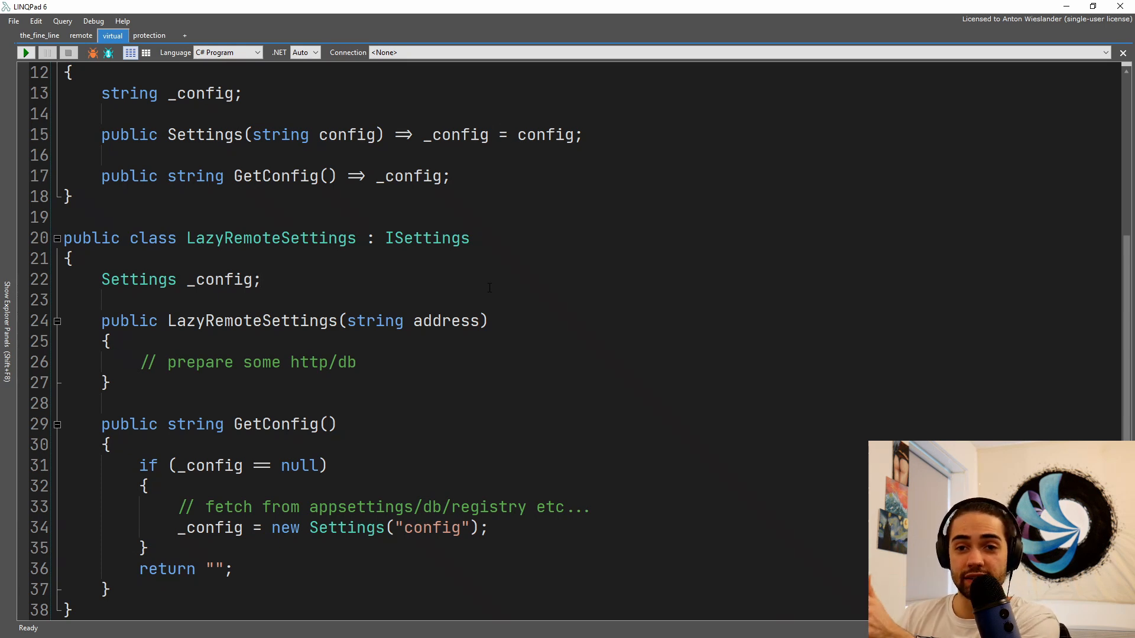
{"action": "left_click", "coordinate": [263, 279]}
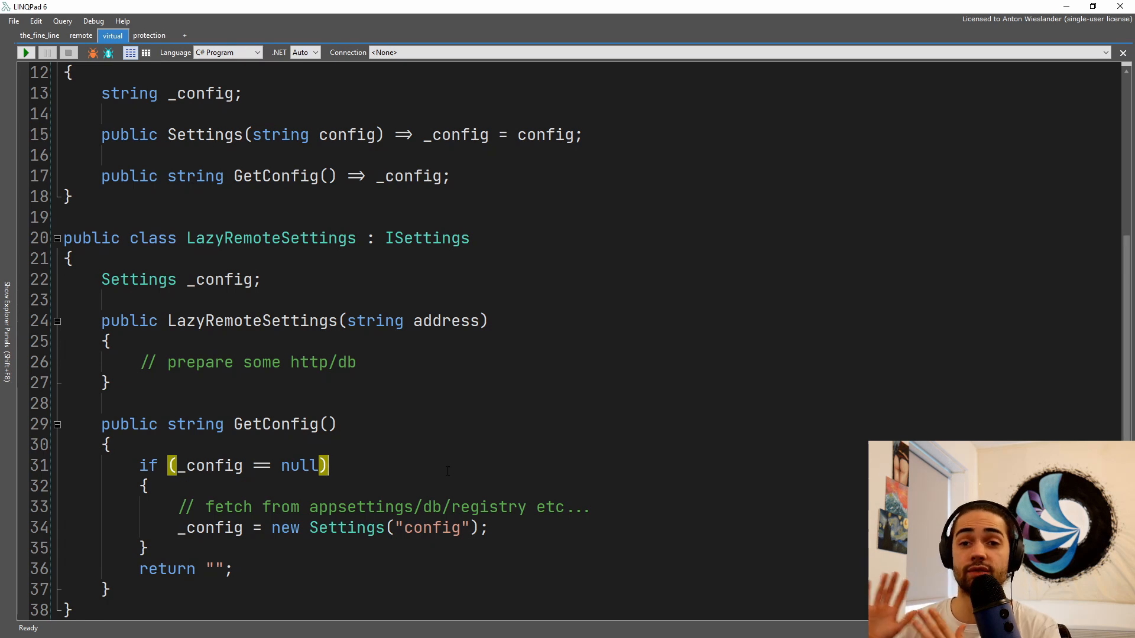
Step: Write Main with a Lazy<string> dumping "Hello World" as a, read a.Value into b and c, and run
{"action": "scroll", "scroll_direction": "up", "scroll_amount": 3}
{"action": "type", "text": "new L"}
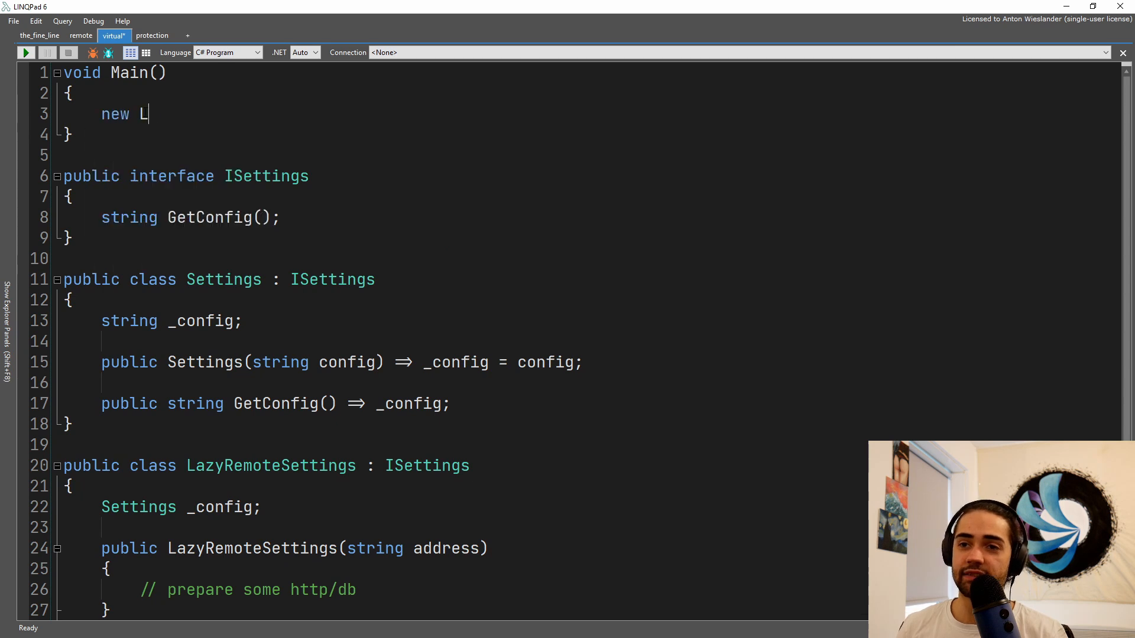
{"action": "type", "text": "azy()"}
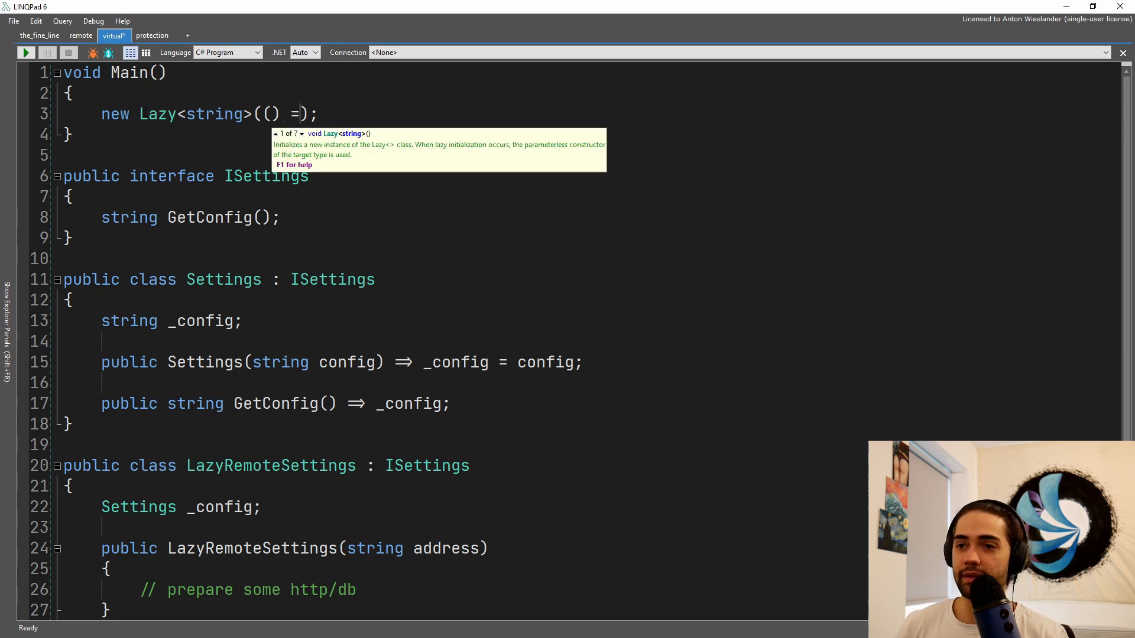
{"action": "type", "text": "> \"Hello \""}
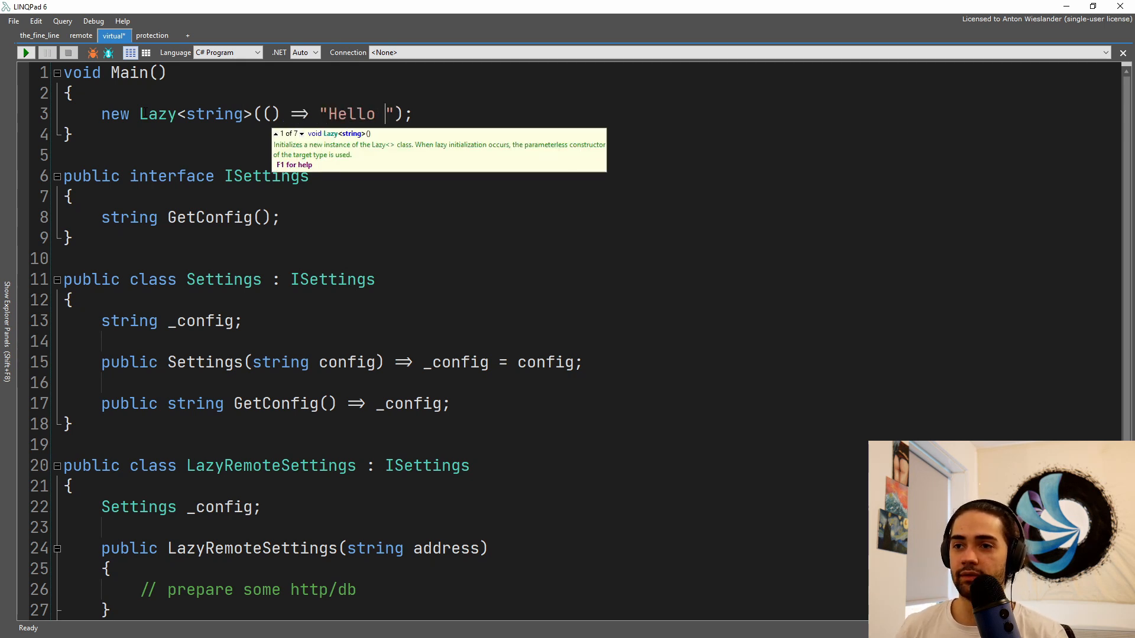
{"action": "type", "text": "World"}
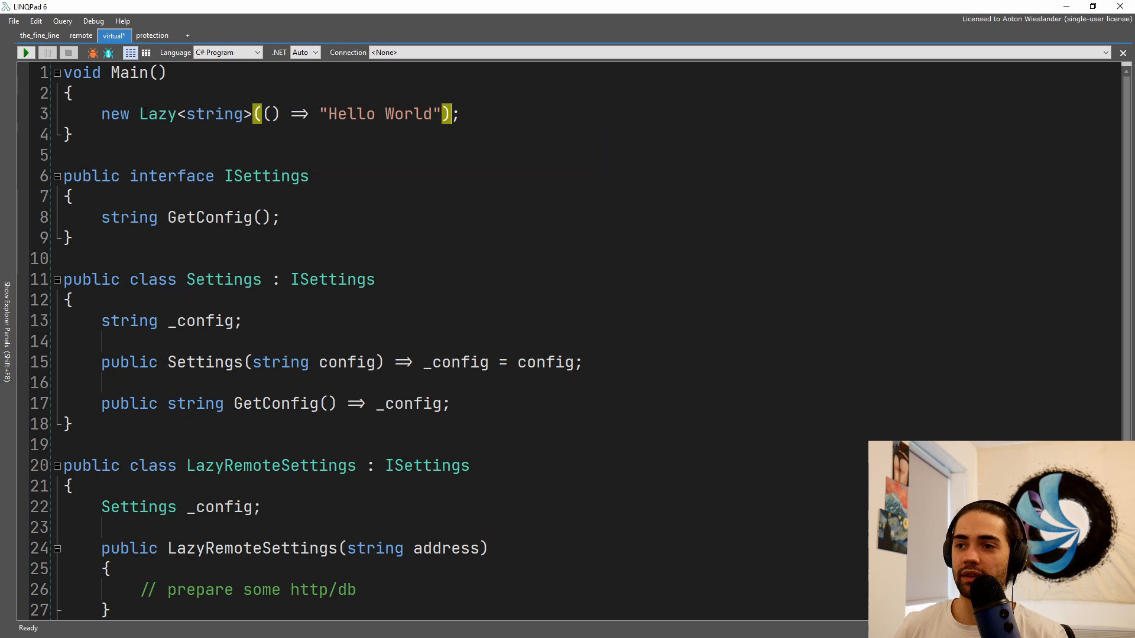
{"action": "type", "text": ".Val"}
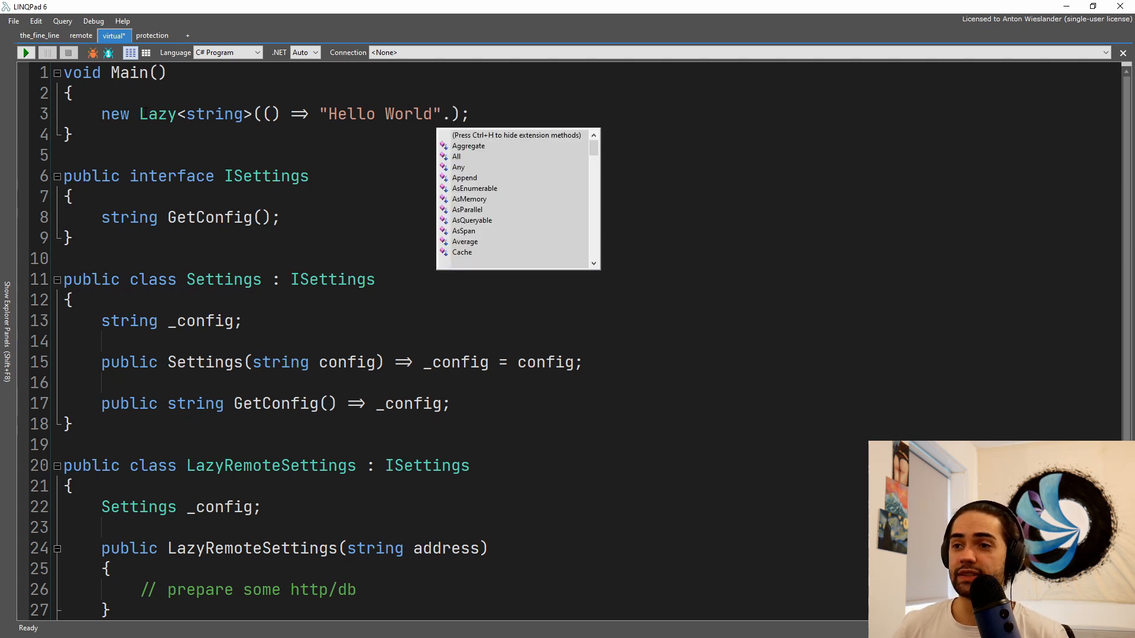
{"action": "type", "text": "Dump(1"}
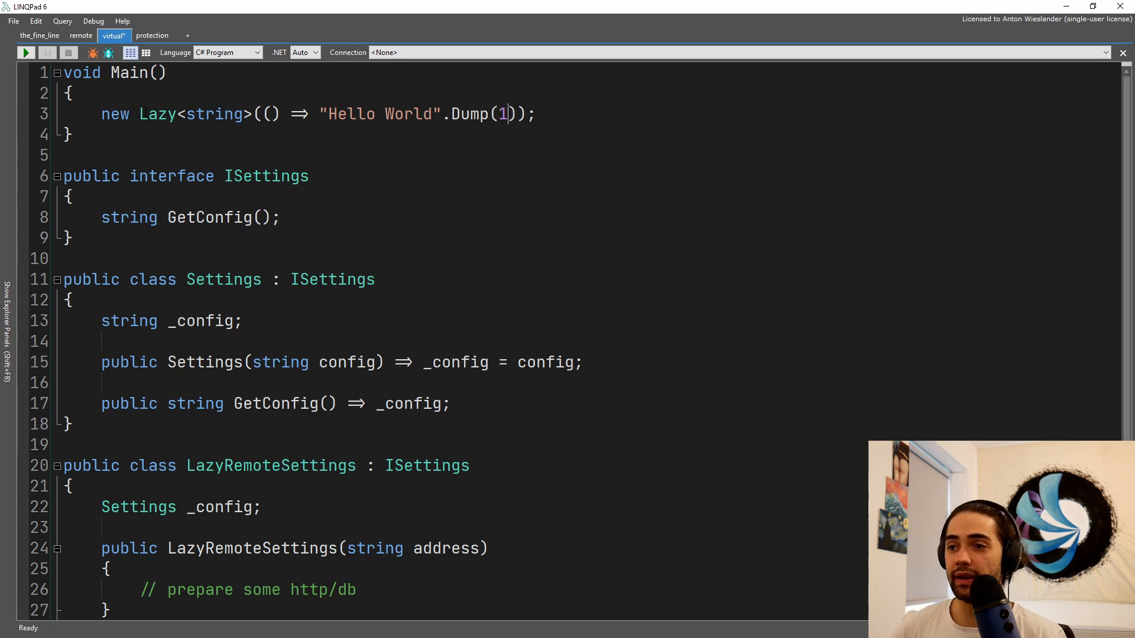
{"action": "type", "text": "\"a\""}
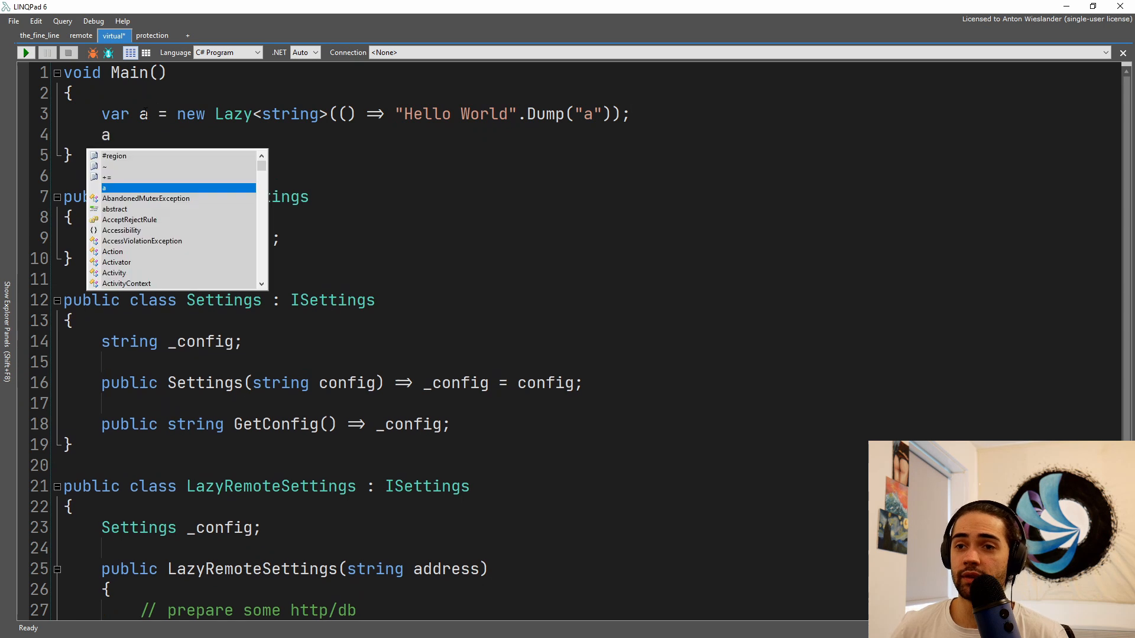
{"action": "type", "text": ".Value;"}
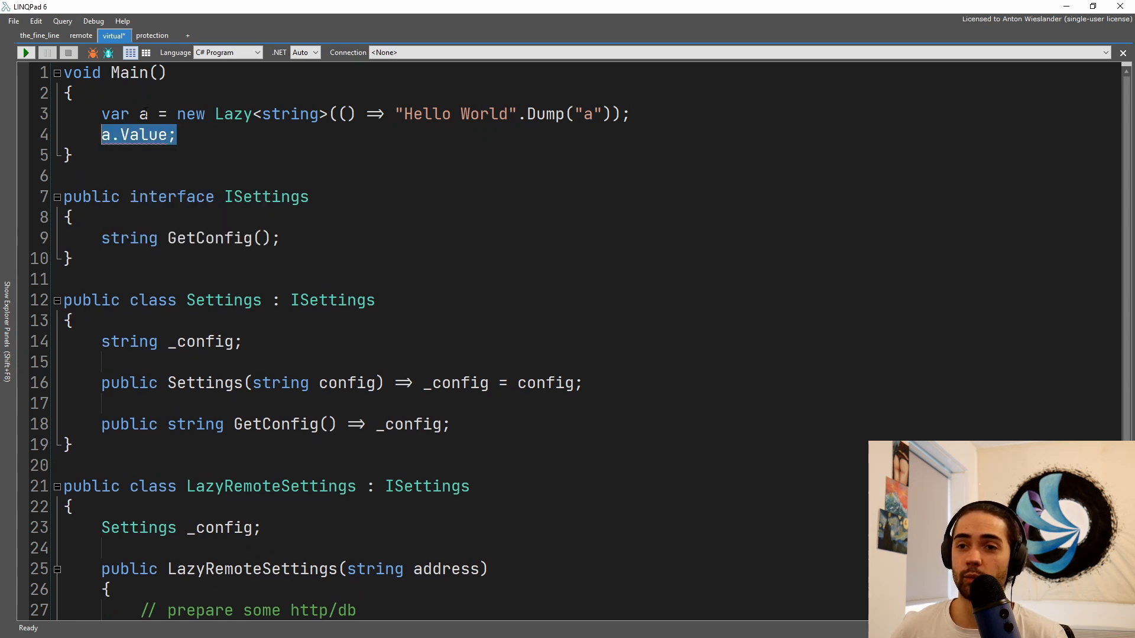
{"action": "type", "text": "var b ="}
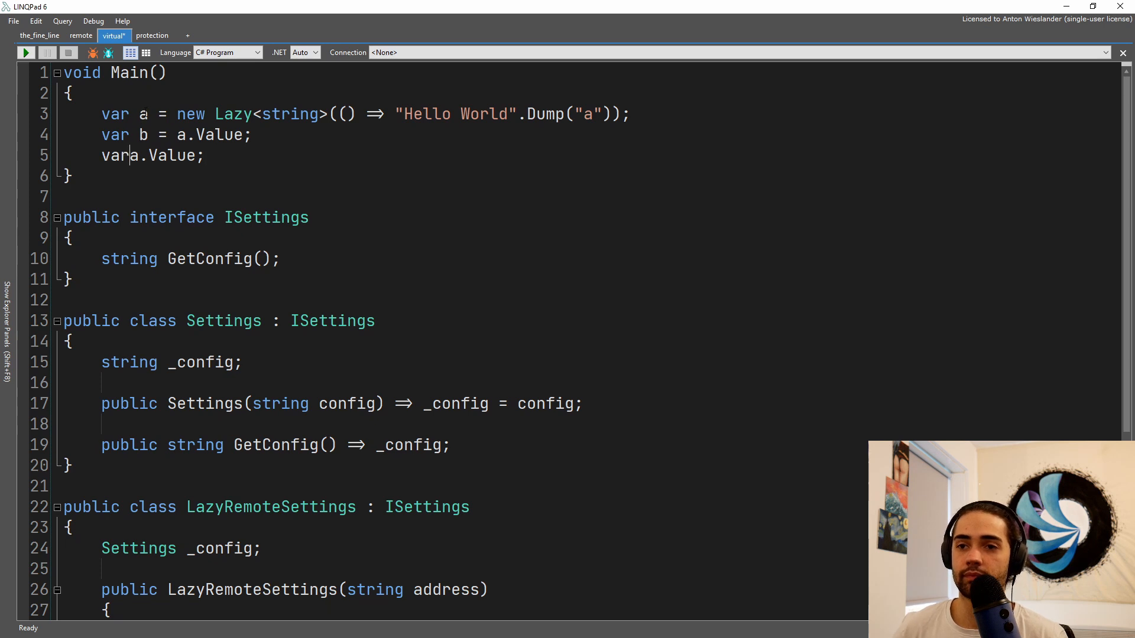
{"action": "left_click", "coordinate": [25, 52]}
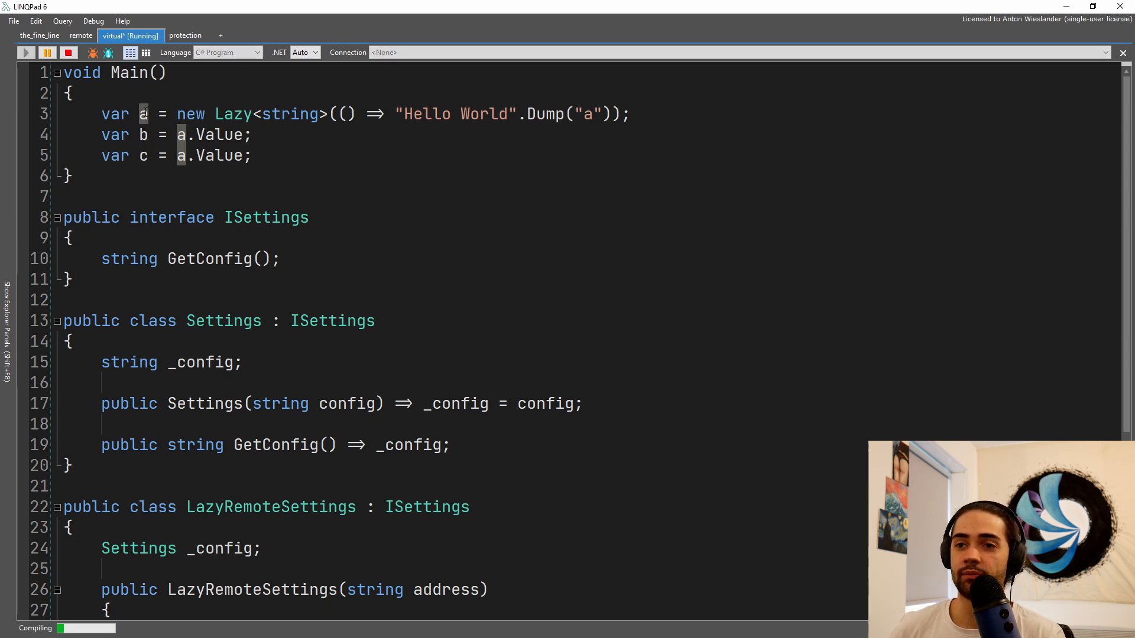
Step: View the single Hello World result under label a, then switch to the protection query
{"action": "left_click", "coordinate": [25, 52]}
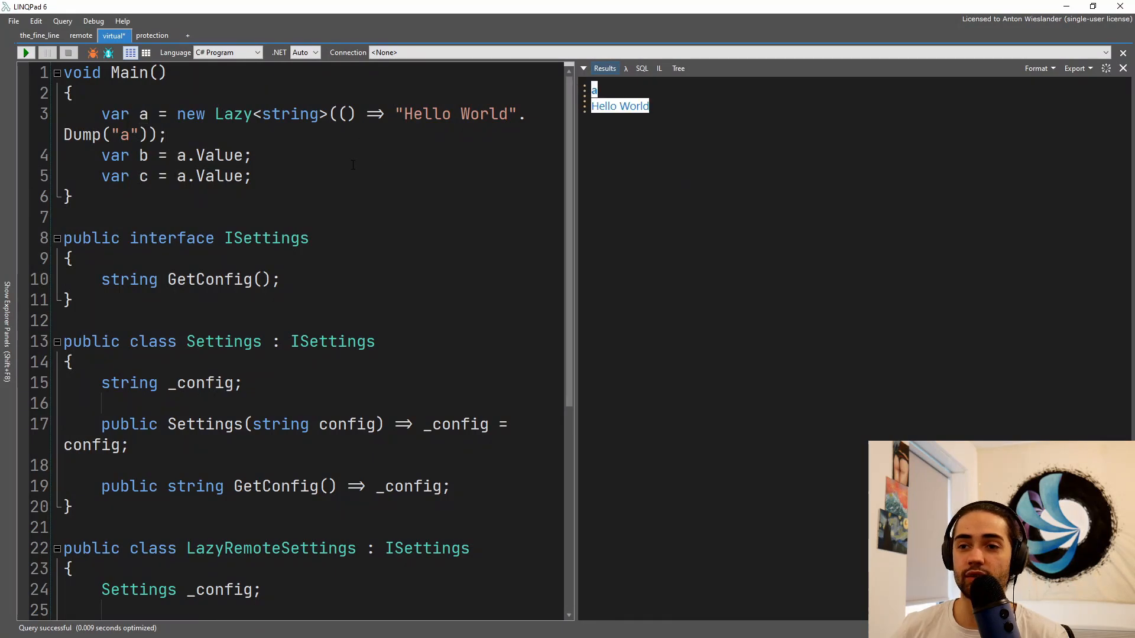
{"action": "key", "text": "ctrl+/"}
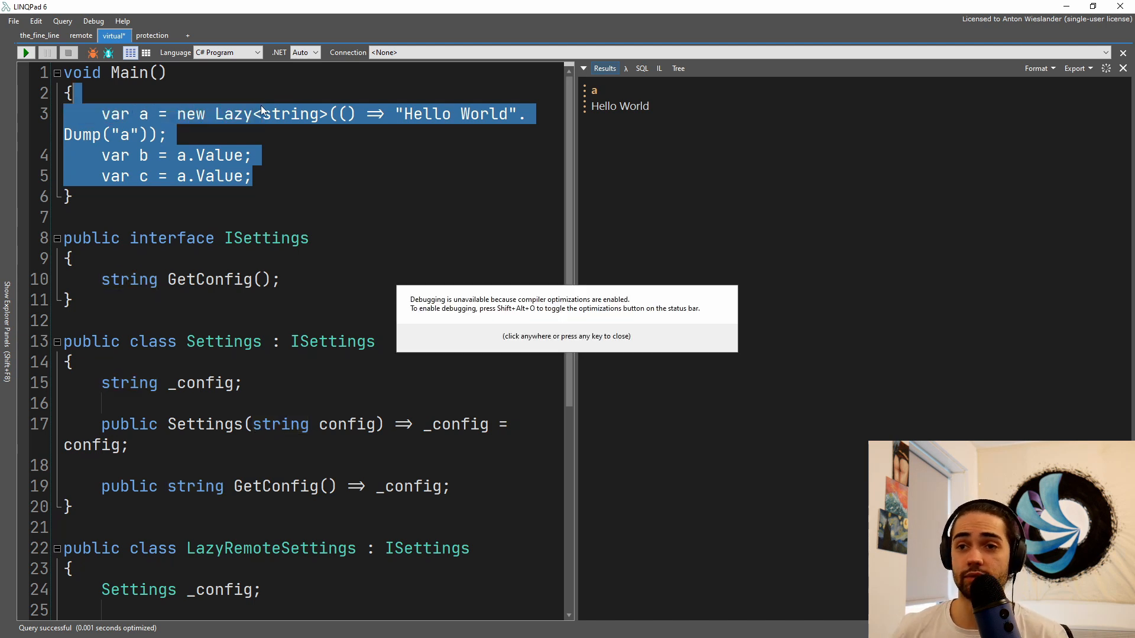
{"action": "left_click", "coordinate": [149, 35]}
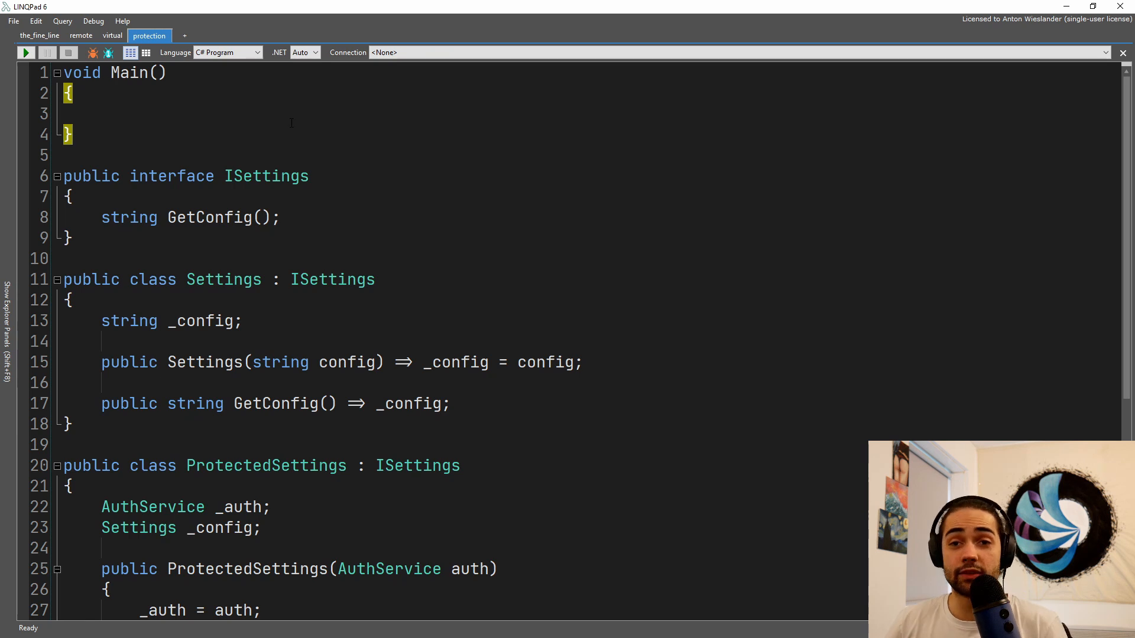
{"action": "left_click_drag", "start_coordinate": [64, 154], "coordinate": [71, 239]}
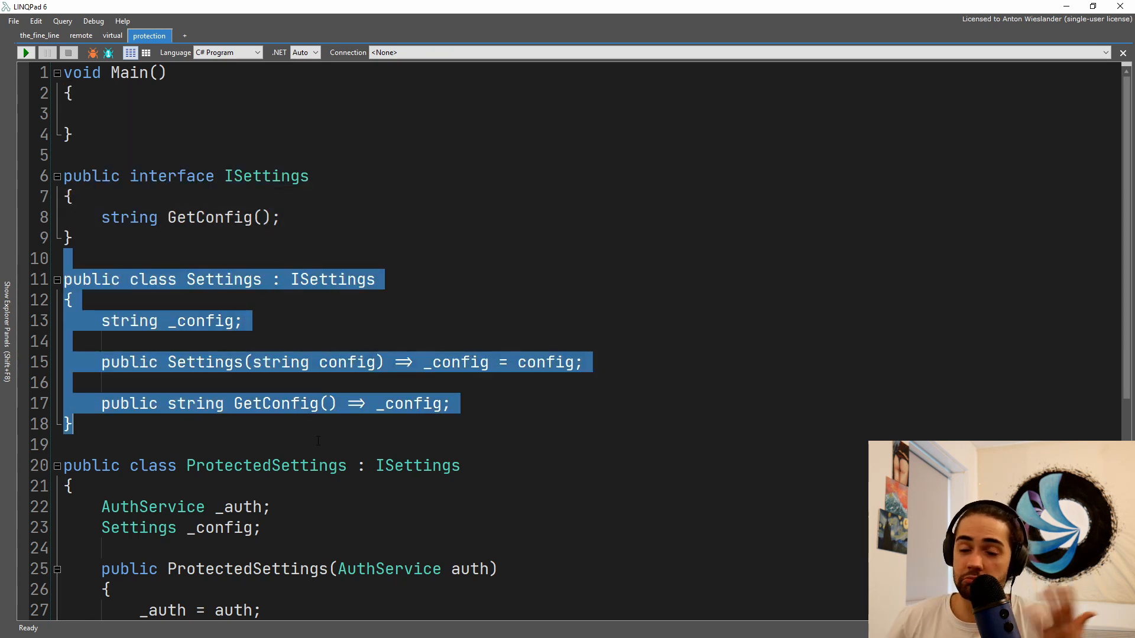
{"action": "scroll", "scroll_direction": "down", "scroll_amount": 3}
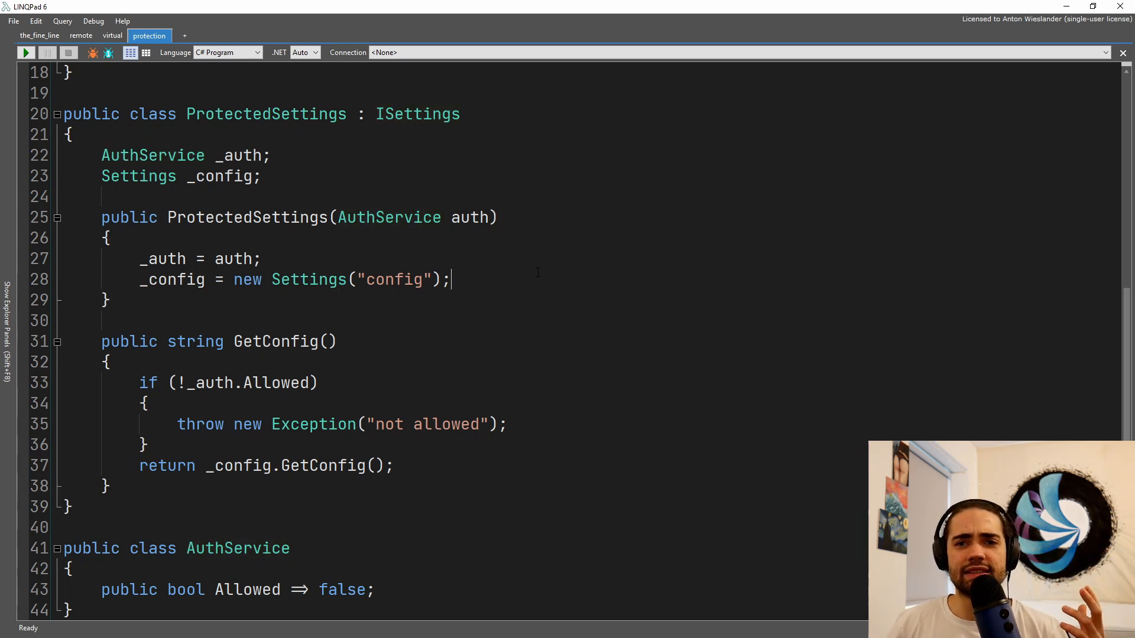
{"action": "left_click", "coordinate": [263, 259]}
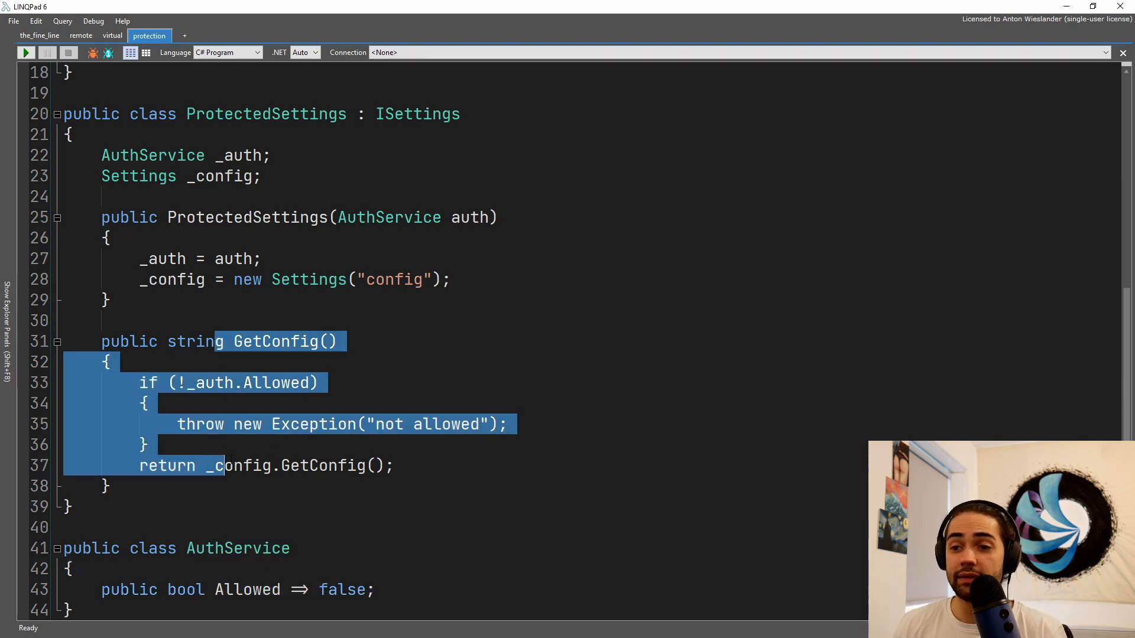
{"action": "left_click", "coordinate": [107, 486]}
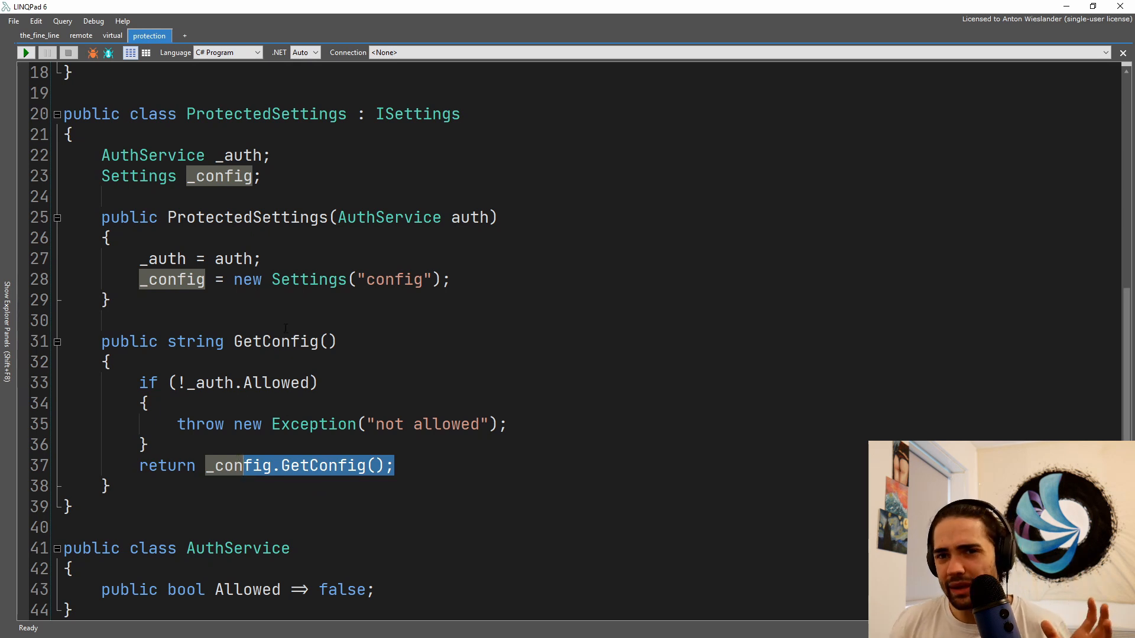
{"action": "scroll", "scroll_direction": "up", "scroll_amount": 3}
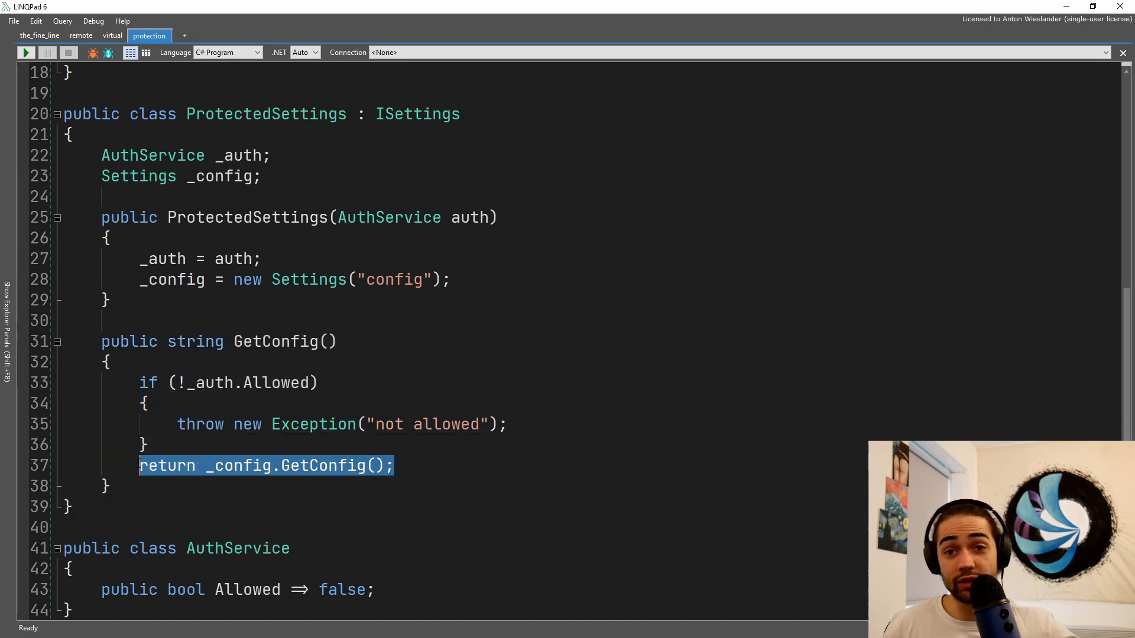
{"action": "left_click", "coordinate": [109, 362]}
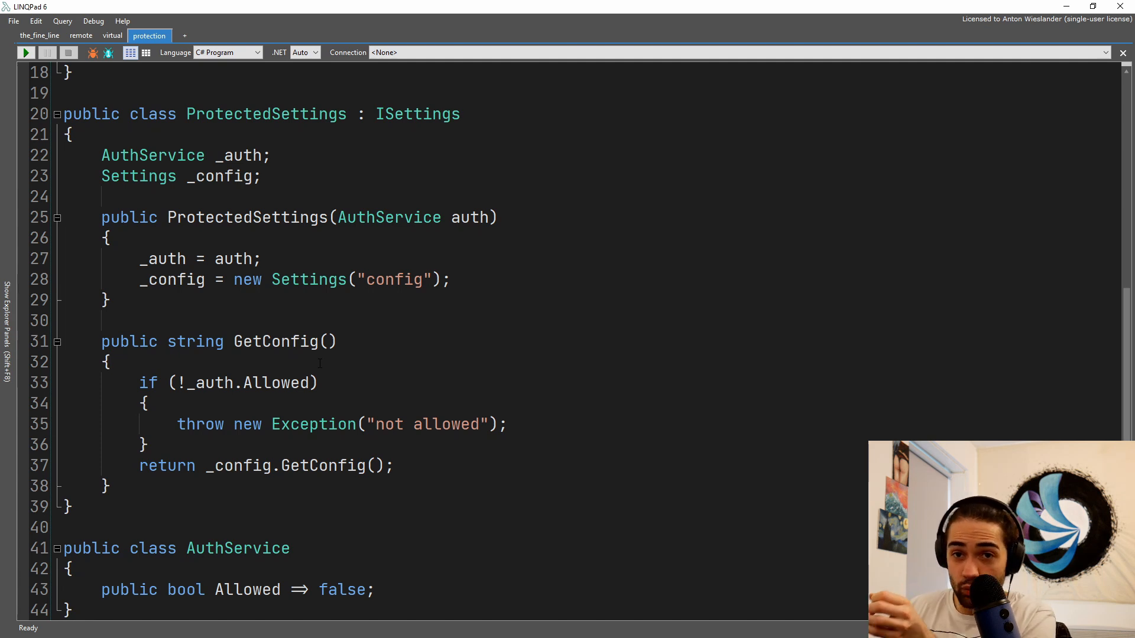
{"action": "left_click", "coordinate": [109, 362]}
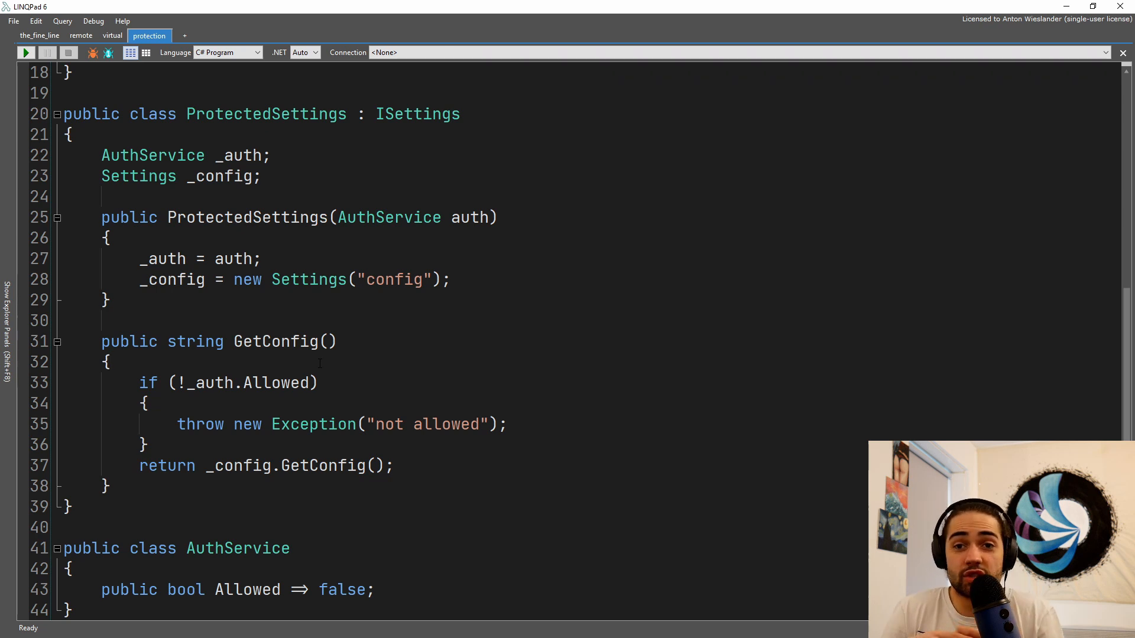
{"action": "left_click", "coordinate": [109, 362]}
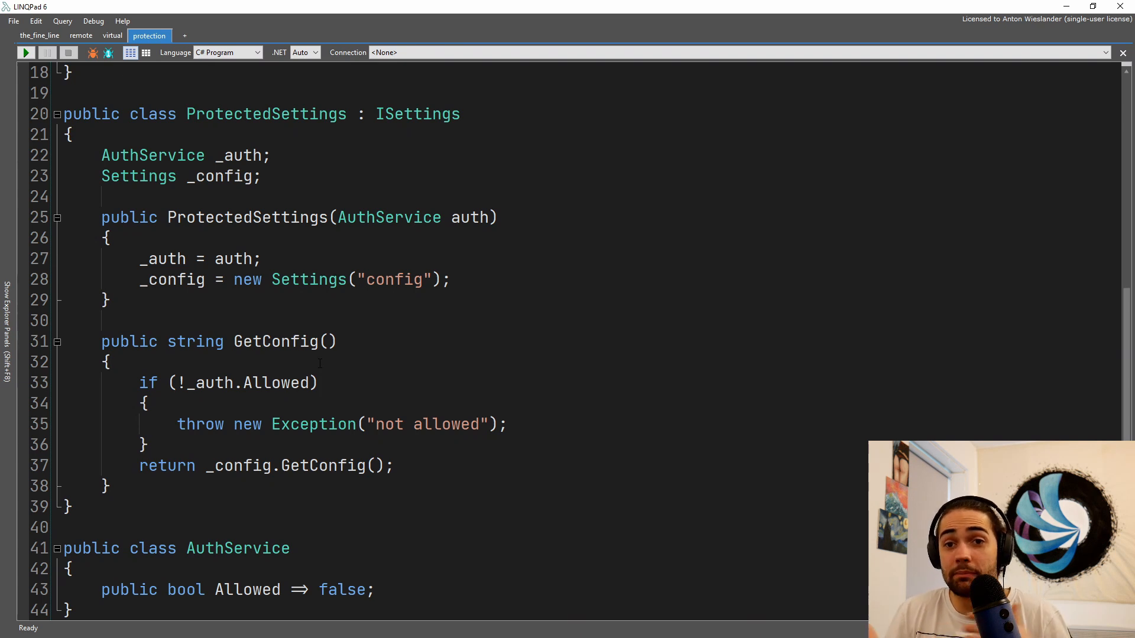
{"action": "left_click", "coordinate": [113, 362]}
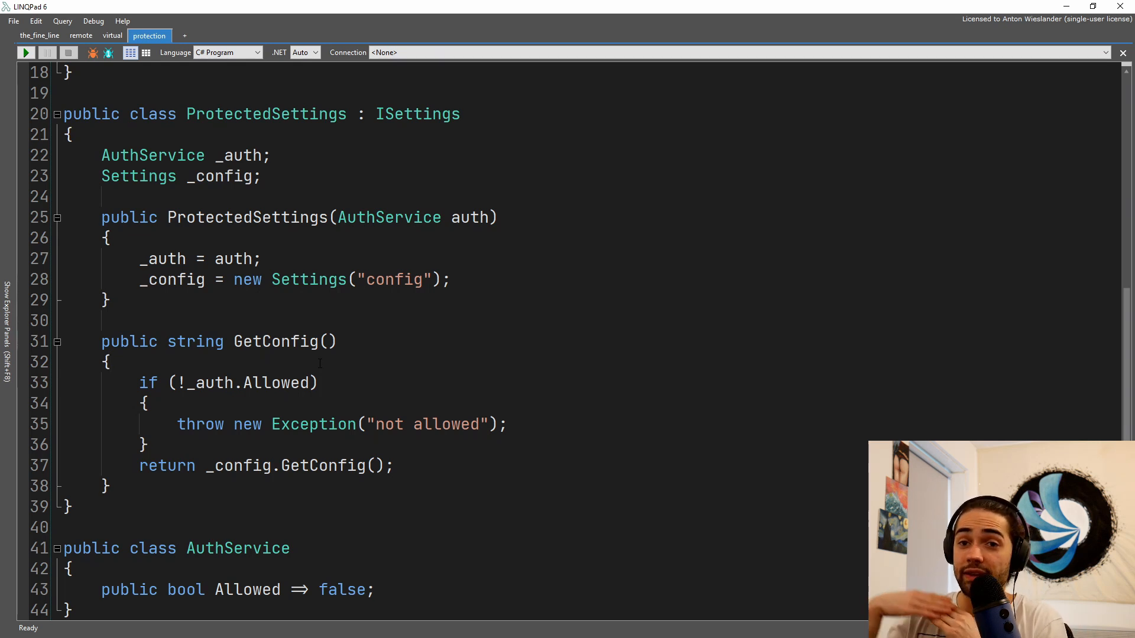
{"action": "left_click", "coordinate": [108, 361]}
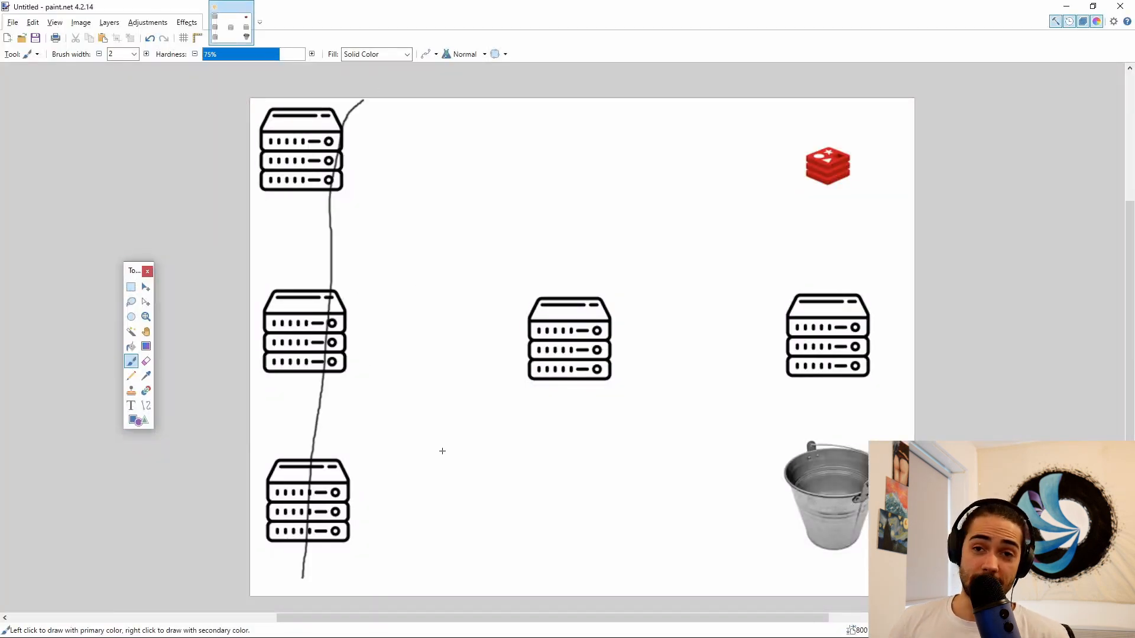
{"action": "mouse_move", "coordinate": [274, 270]}
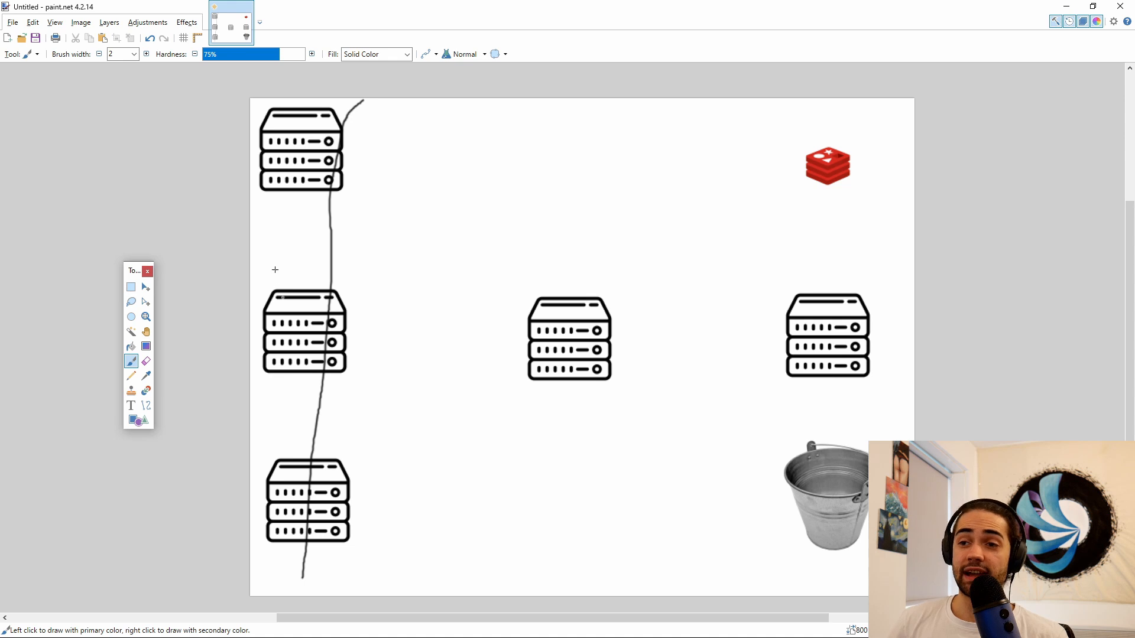
Step: Undo the freehand line drawn through the left column of servers
{"action": "key", "text": "ctrl+z"}
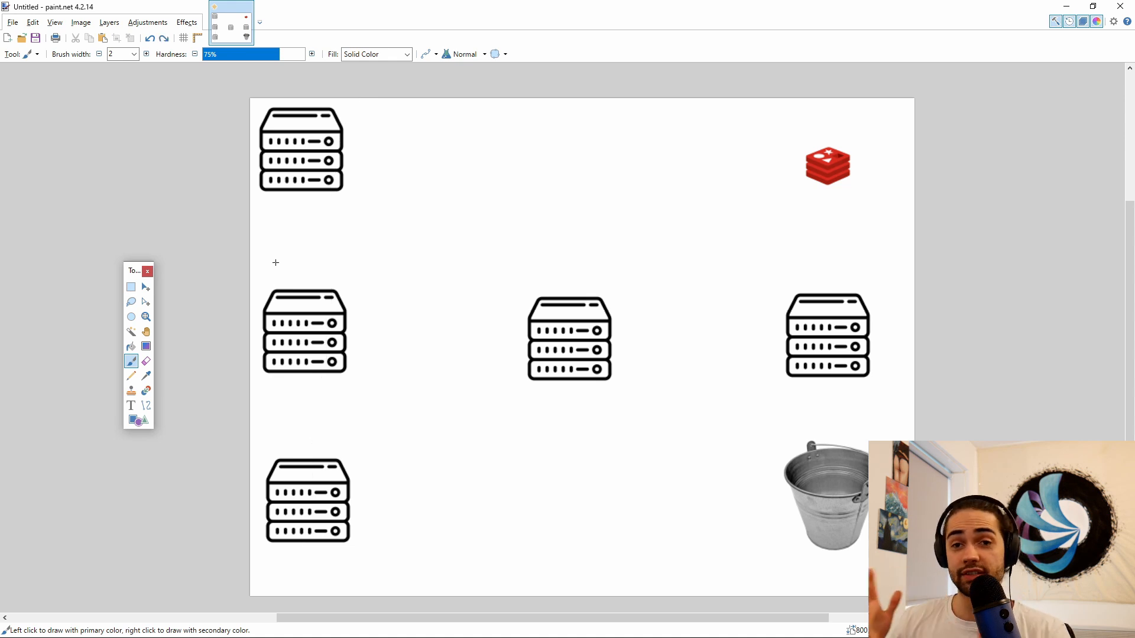
{"action": "mouse_move", "coordinate": [269, 204]}
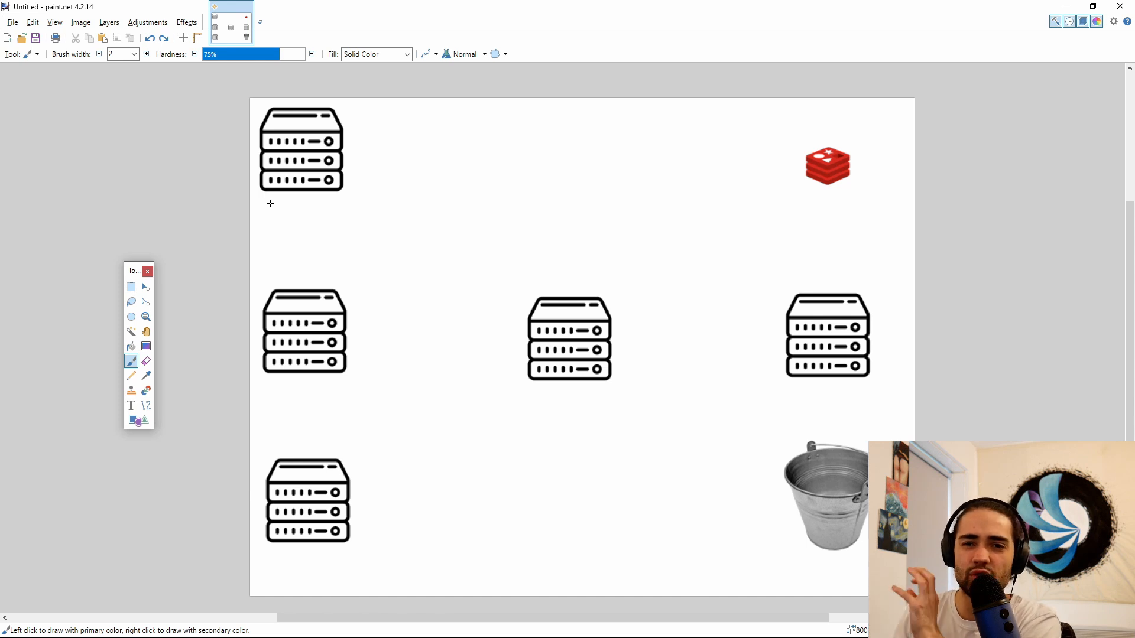
{"action": "mouse_move", "coordinate": [375, 312]}
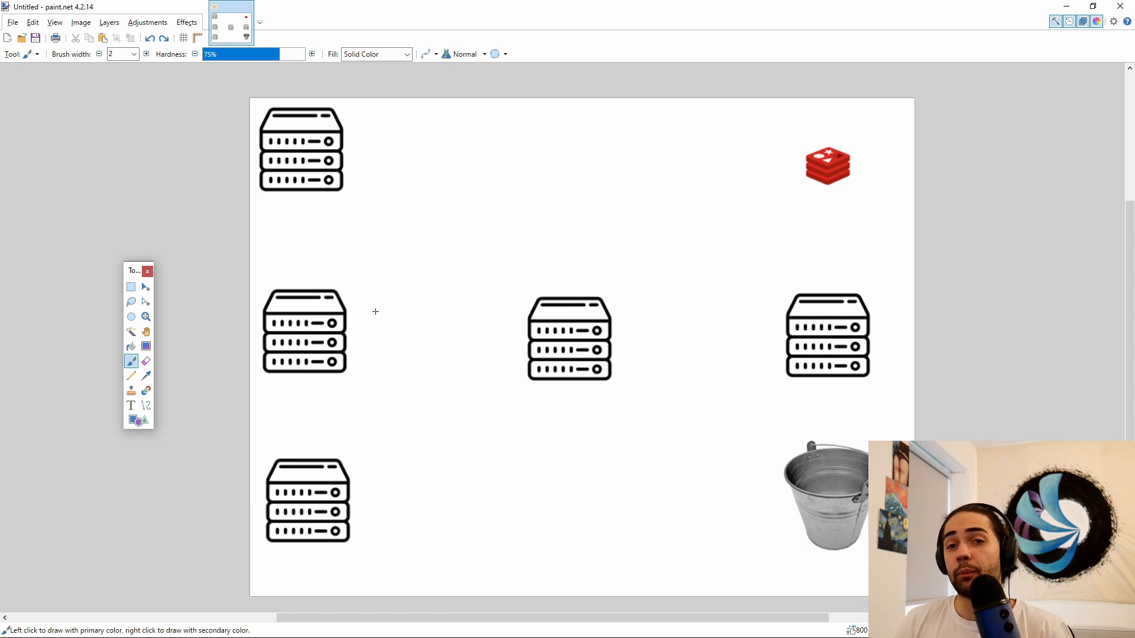
{"action": "mouse_move", "coordinate": [367, 298]}
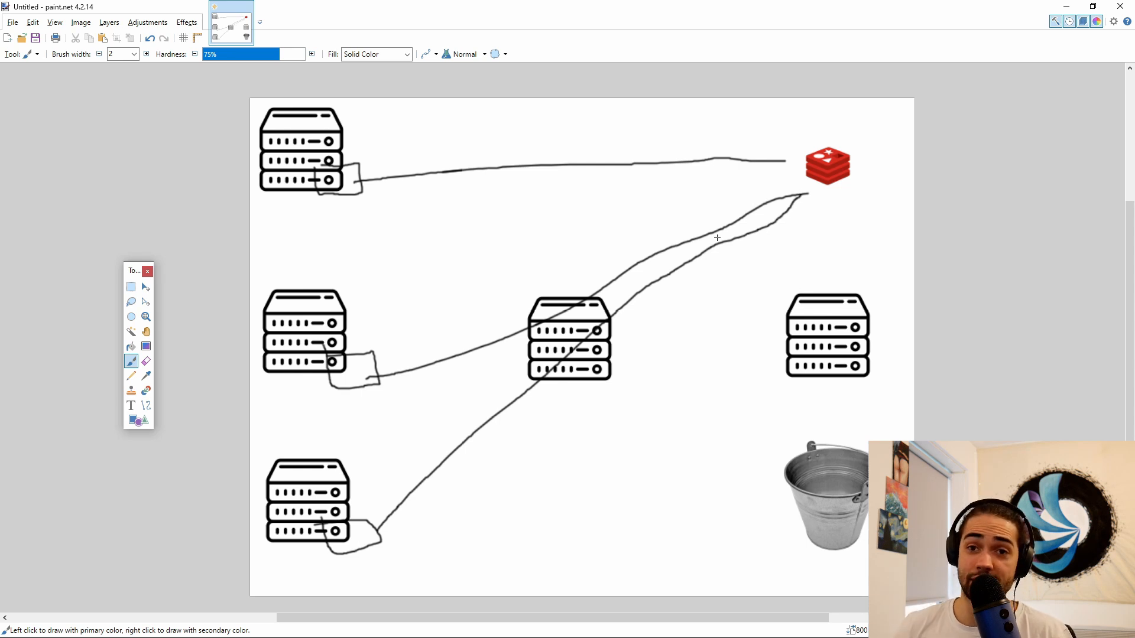
{"action": "mouse_move", "coordinate": [335, 164]}
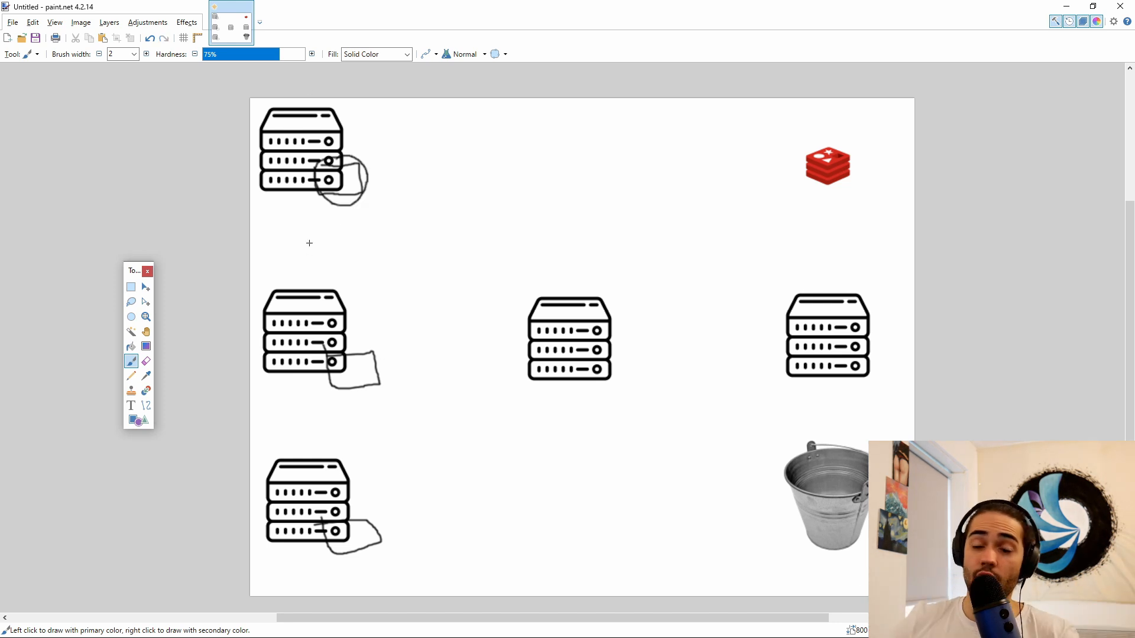
{"action": "mouse_move", "coordinate": [427, 249]}
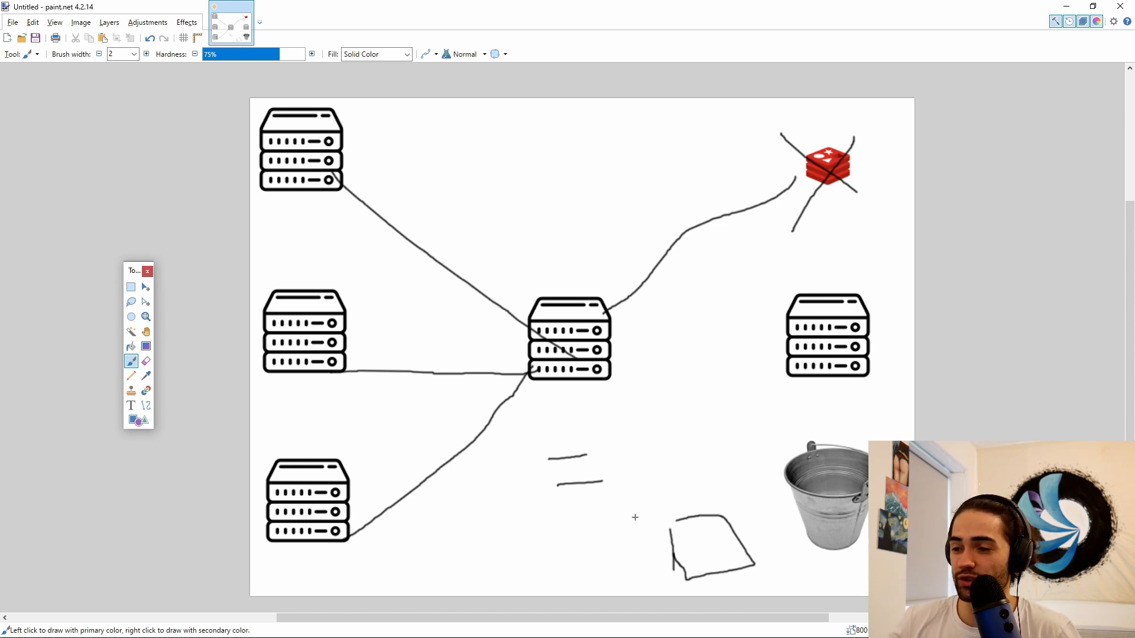
Step: Undo the cross accidentally drawn over the red Redis logo
{"action": "key", "text": "ctrl+z"}
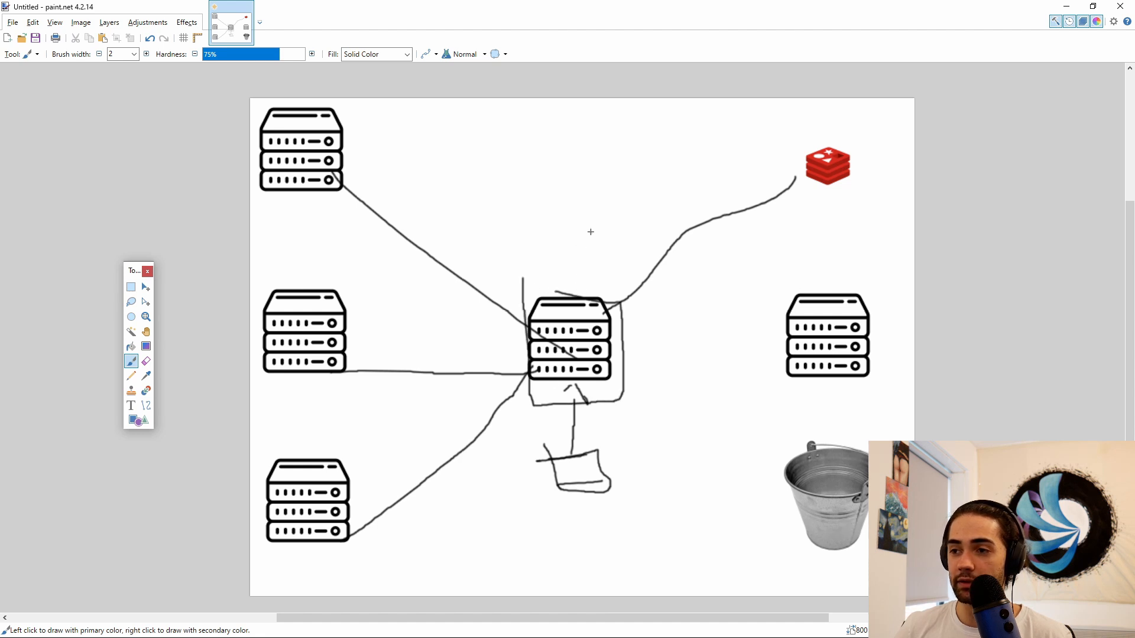
{"action": "mouse_move", "coordinate": [595, 260]}
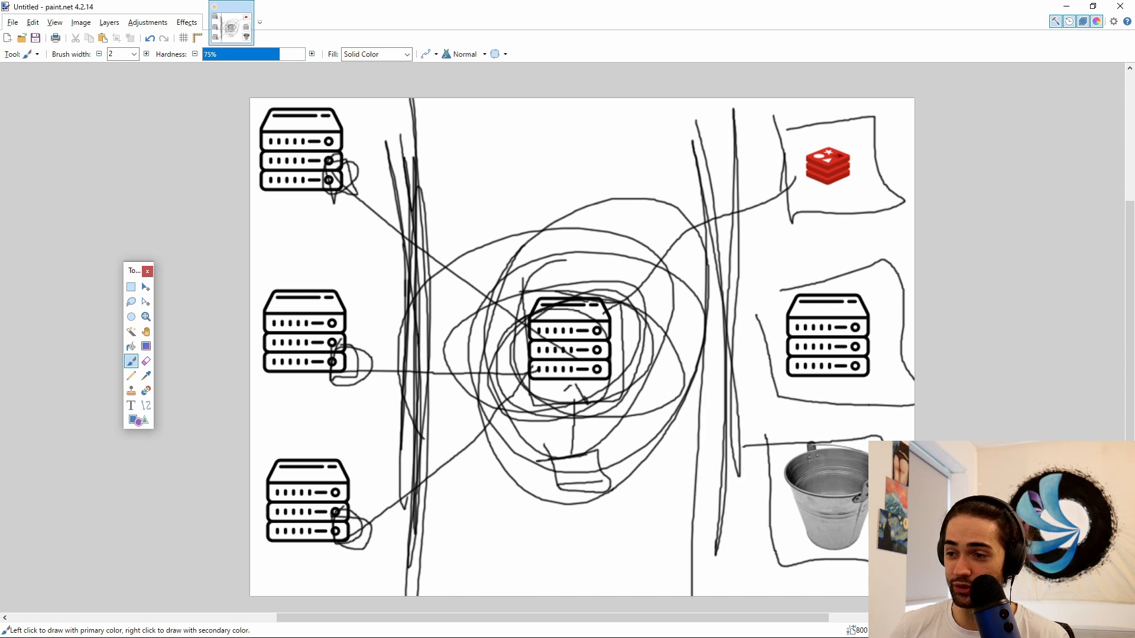
{"action": "mouse_move", "coordinate": [661, 605]}
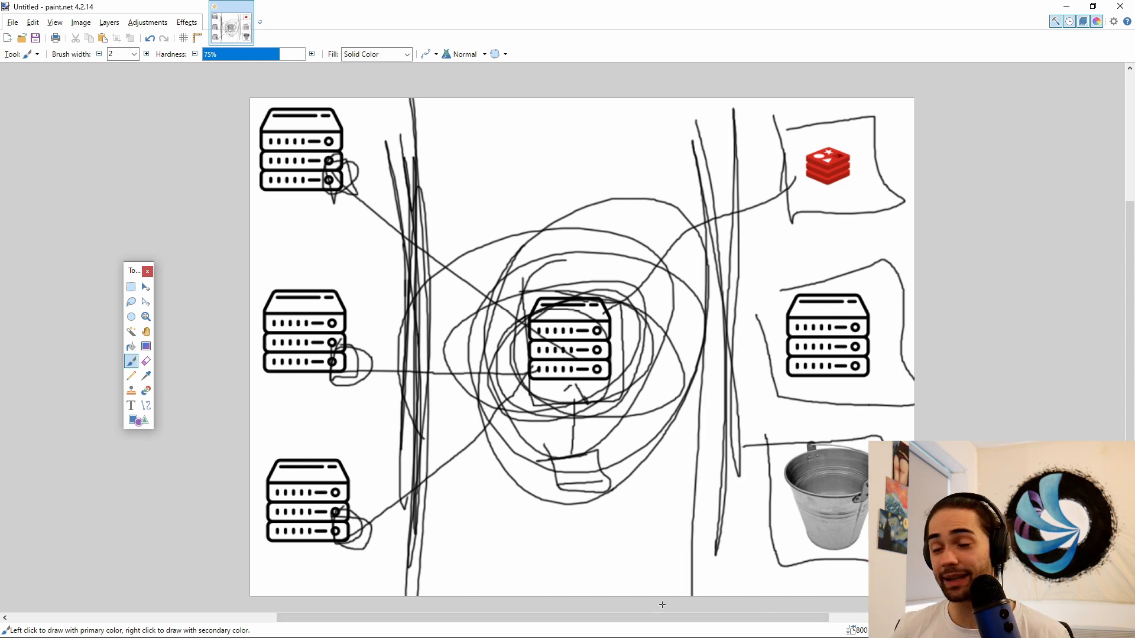